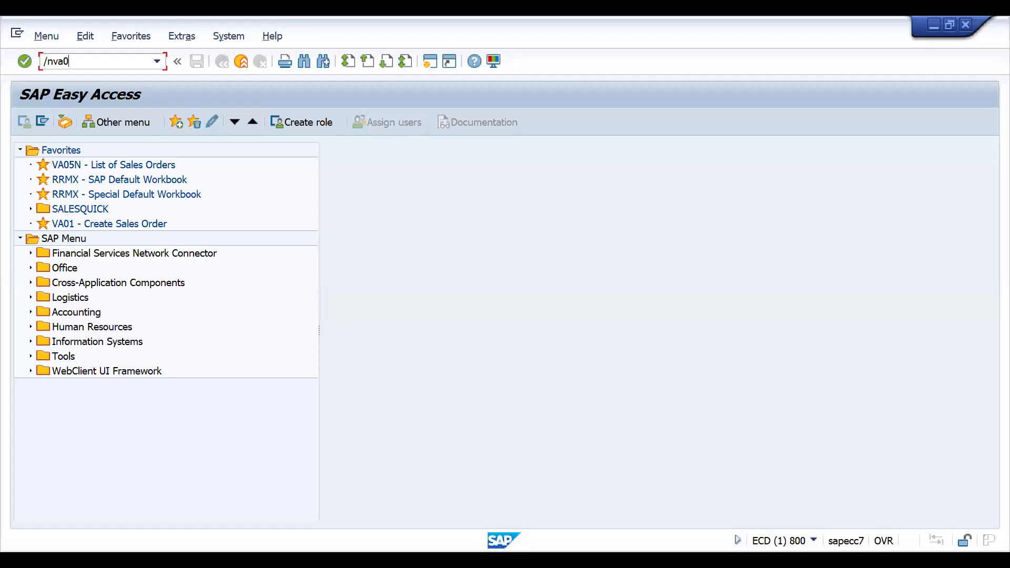
pyautogui.press('Enter')
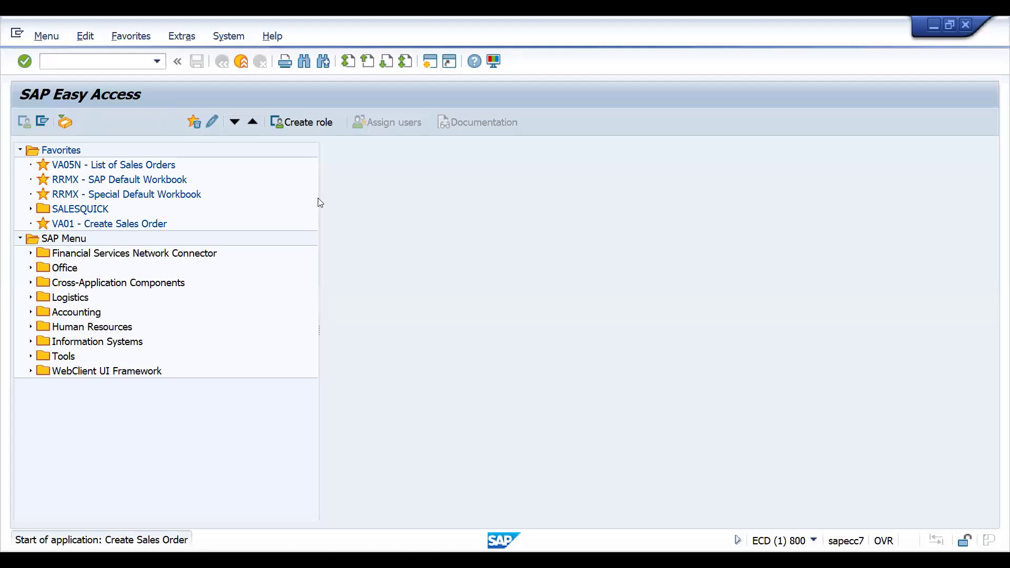
pyautogui.doubleClick(109, 223)
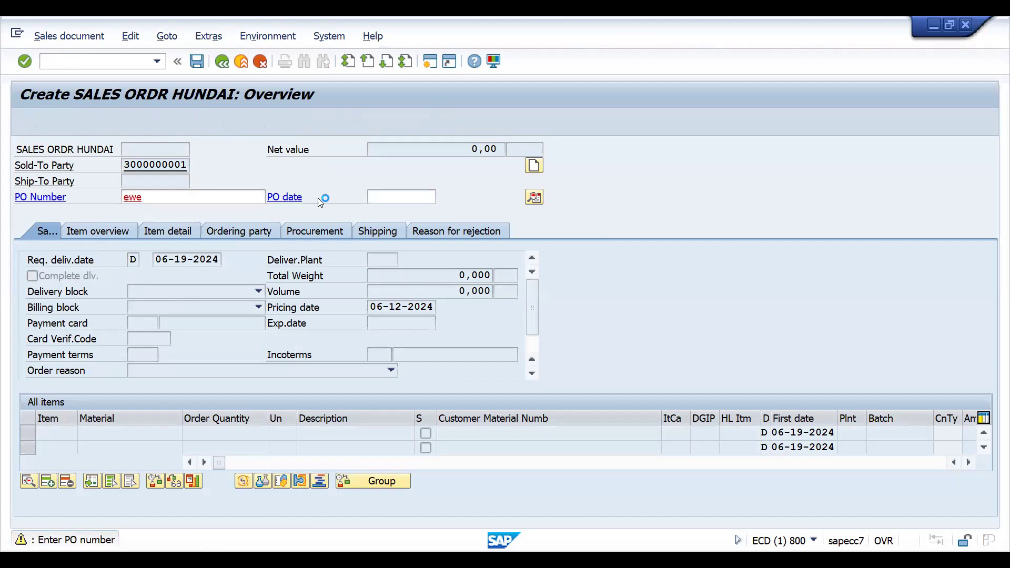
pyautogui.press('Enter')
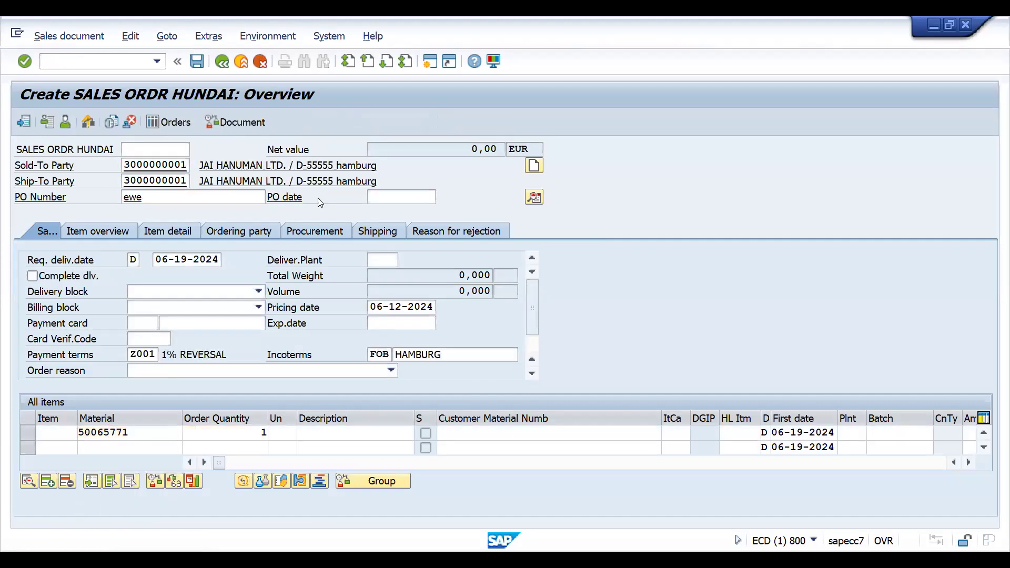
pyautogui.press('Enter')
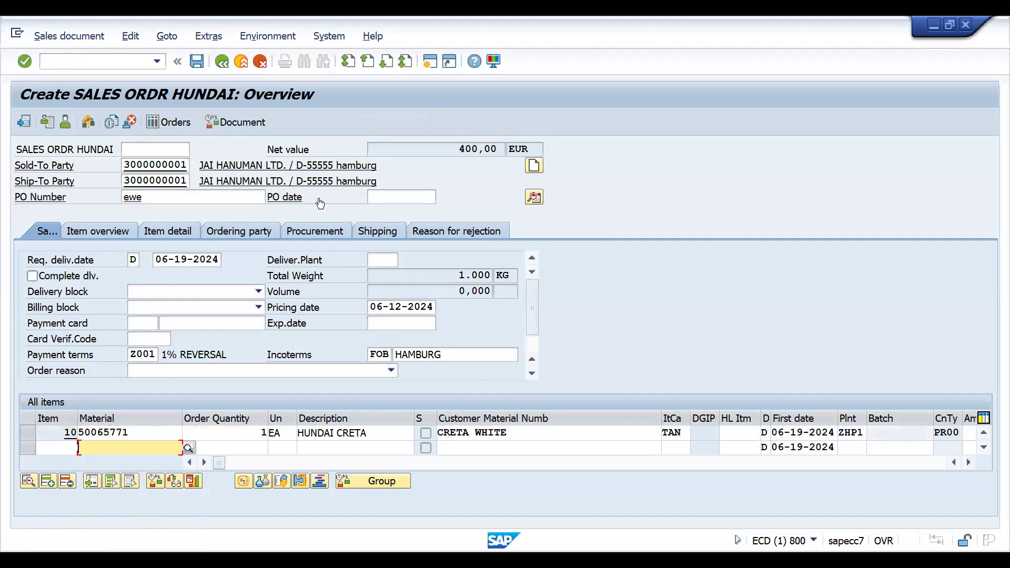
pyautogui.click(195, 61)
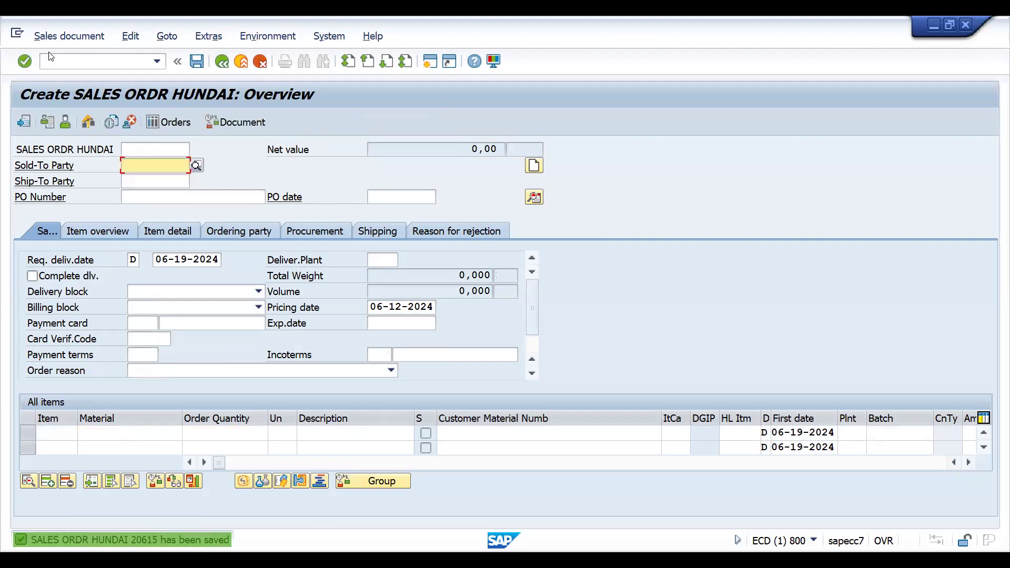
# - Start outbound delivery VL01N from shipping point ZHS1, date 06-27-2024, for order 20615
pyautogui.click(69, 35)
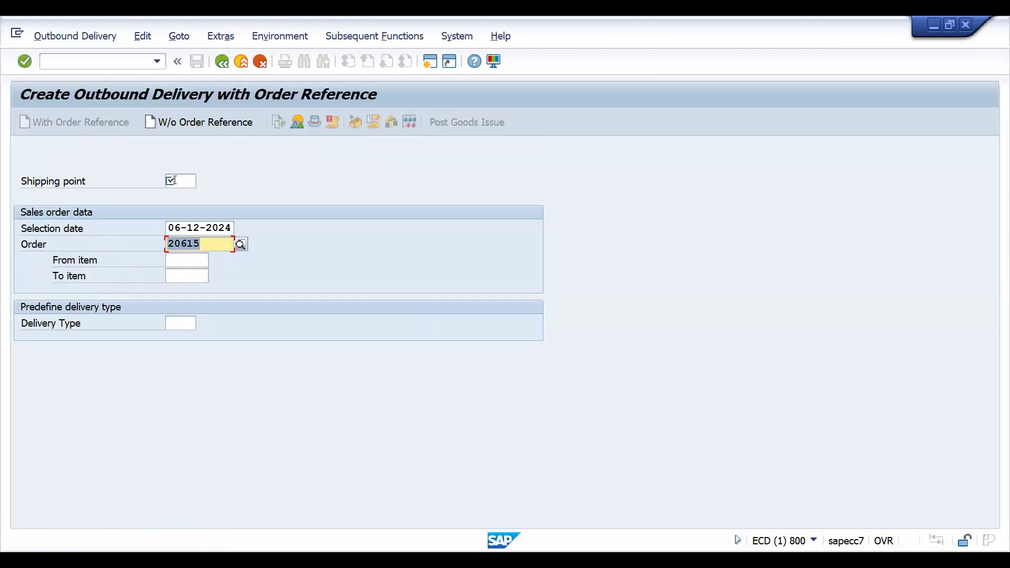
pyautogui.write('ZHS1')
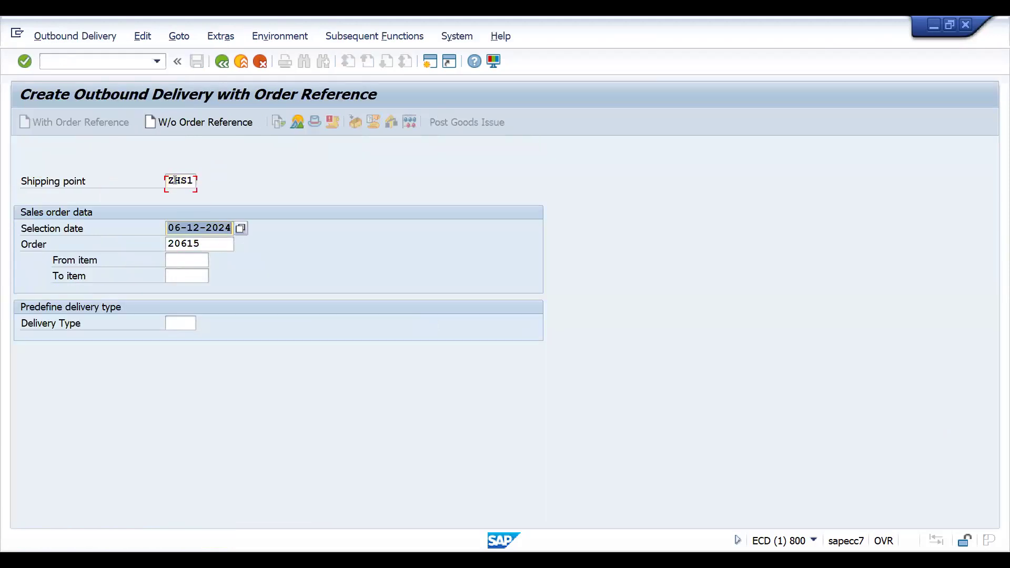
pyautogui.write('06-27-2024')
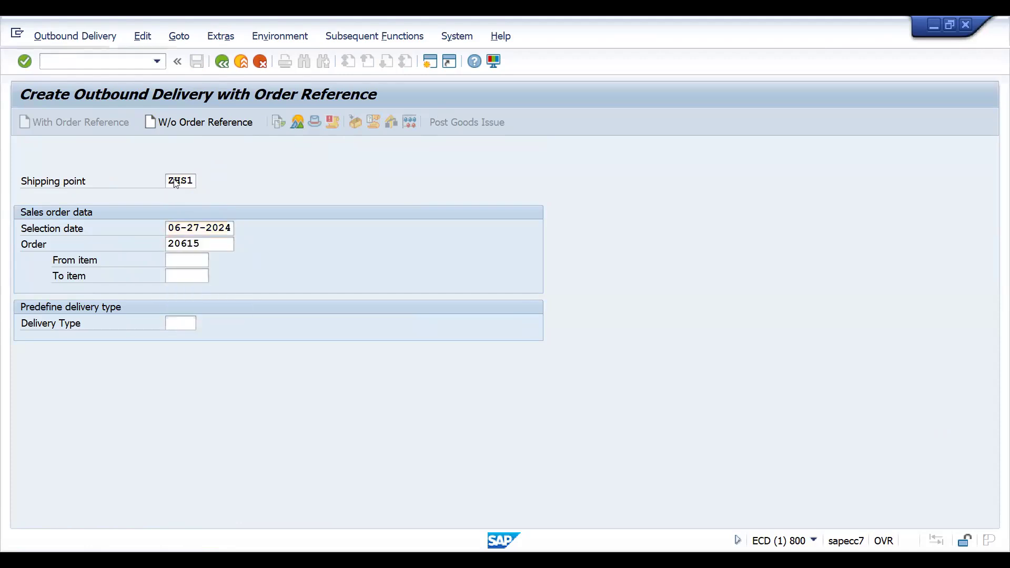
pyautogui.press('Enter')
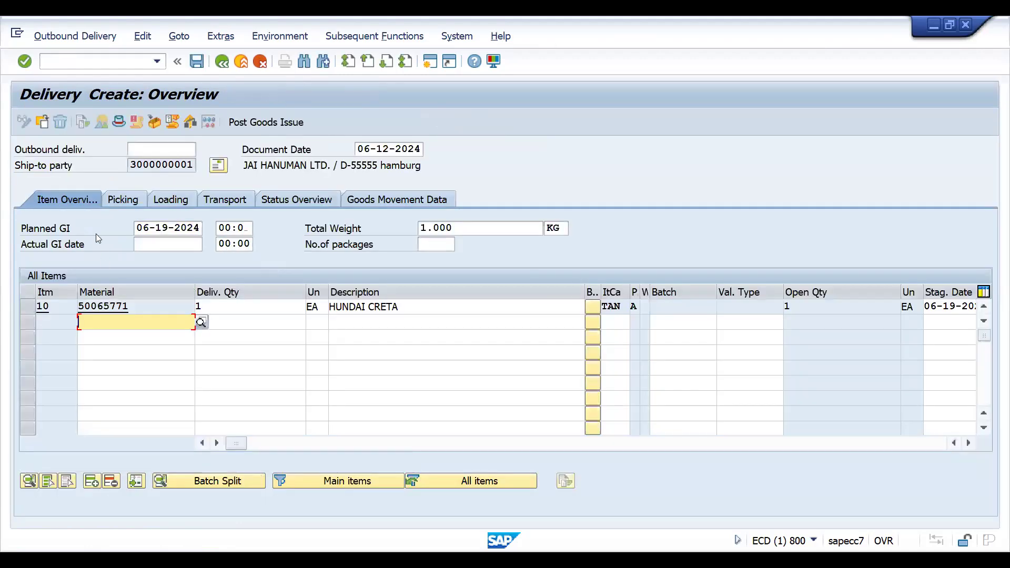
# - Assign a storage location to item 10 on Picking, save delivery 80018290 and cancel the print prompt
pyautogui.click(123, 199)
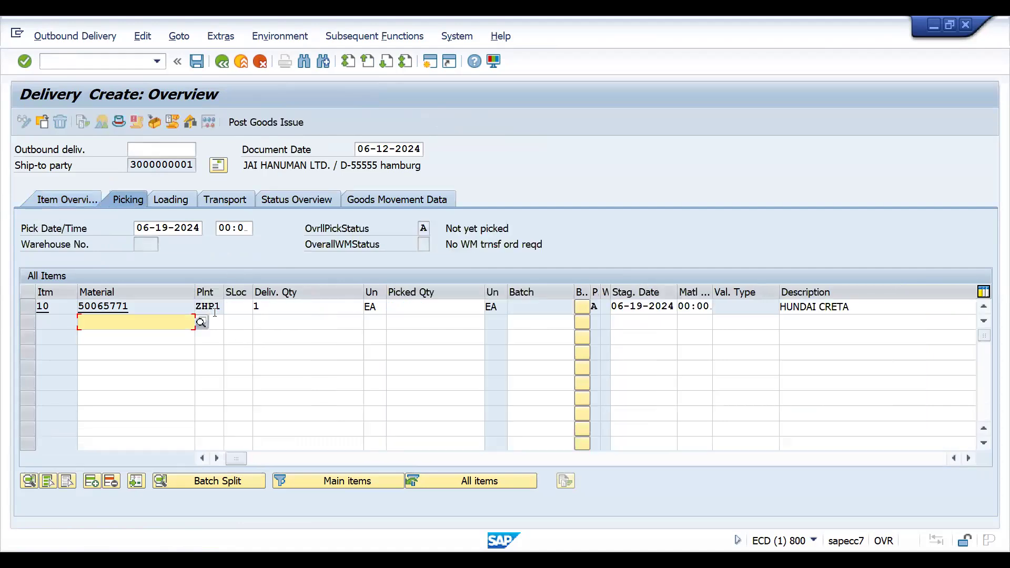
pyautogui.click(236, 306)
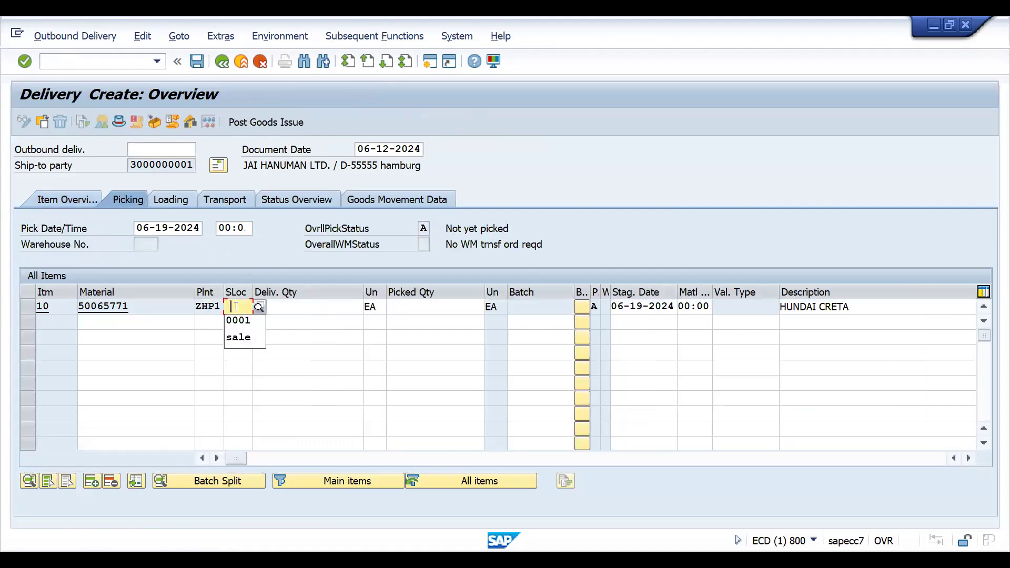
pyautogui.click(238, 321)
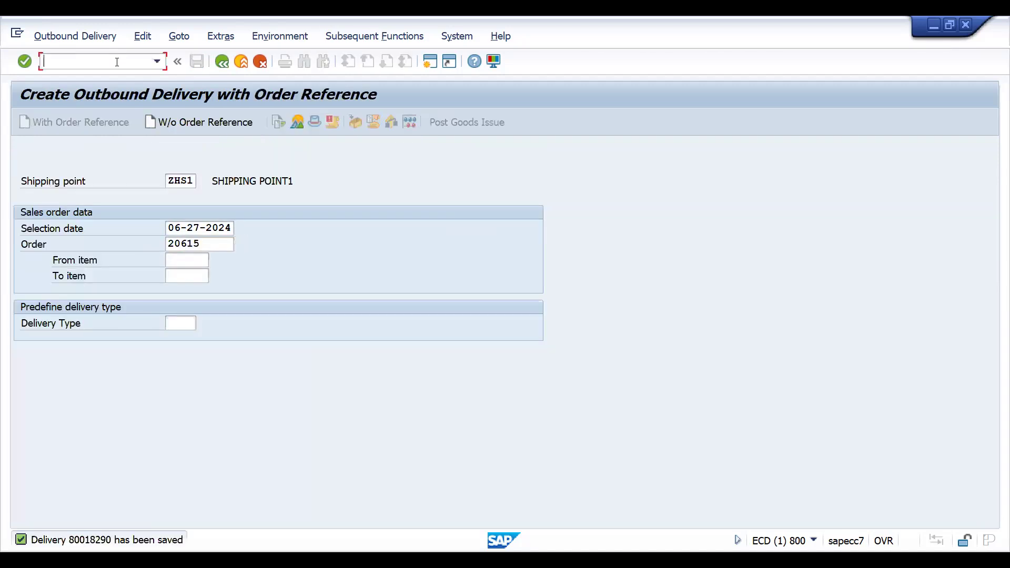
pyautogui.write('/')
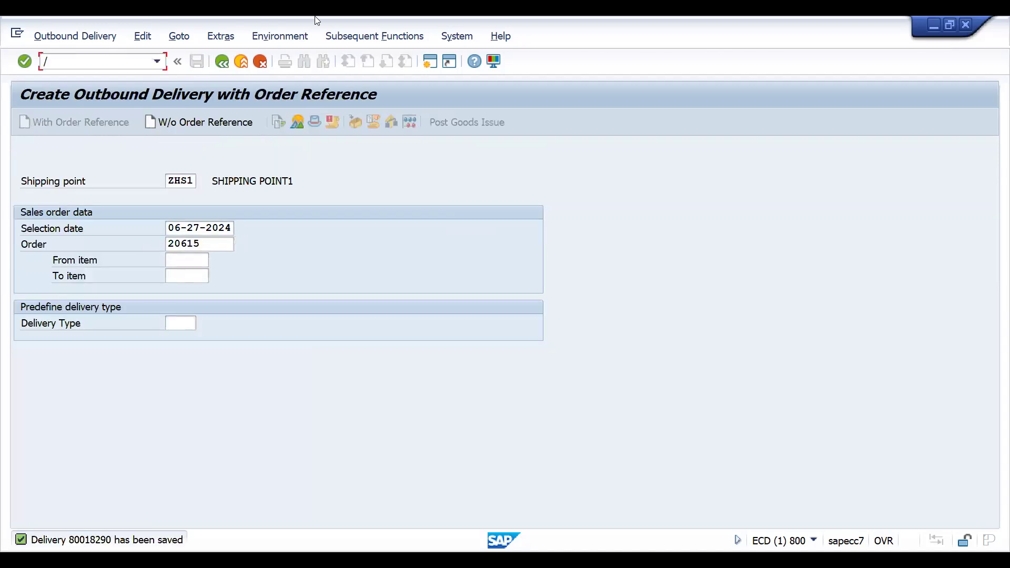
pyautogui.moveTo(334, 222)
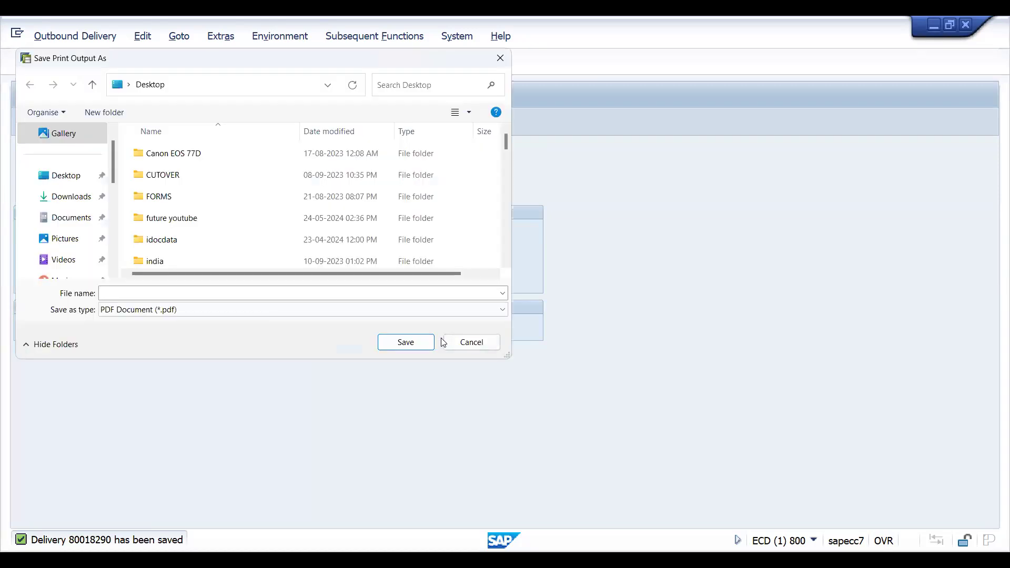
pyautogui.click(471, 342)
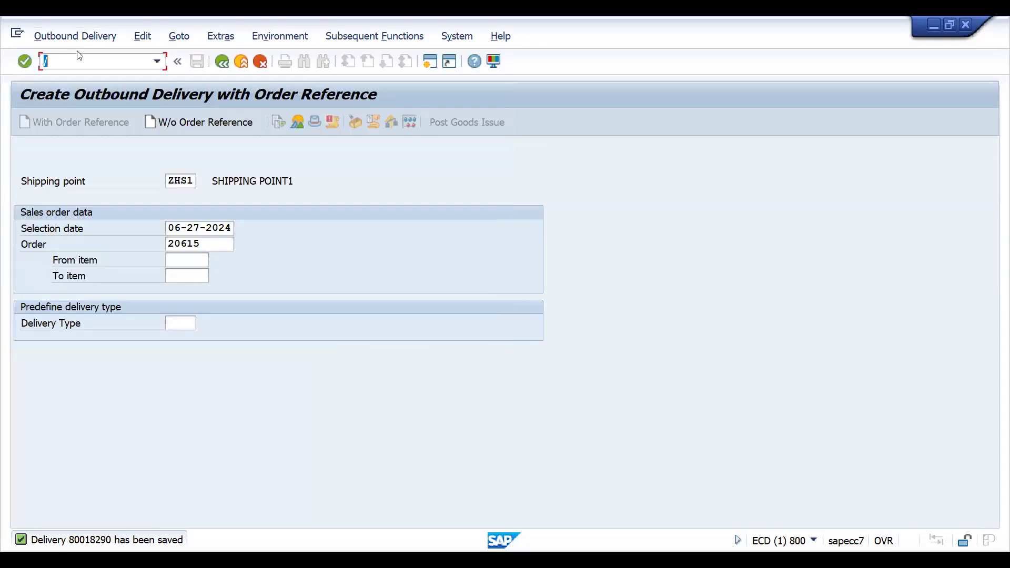
# - Create invoice via VF01, check header Posting Status 'Error in Accounting Interface', and save it as 89000016
pyautogui.write('/nvf01')
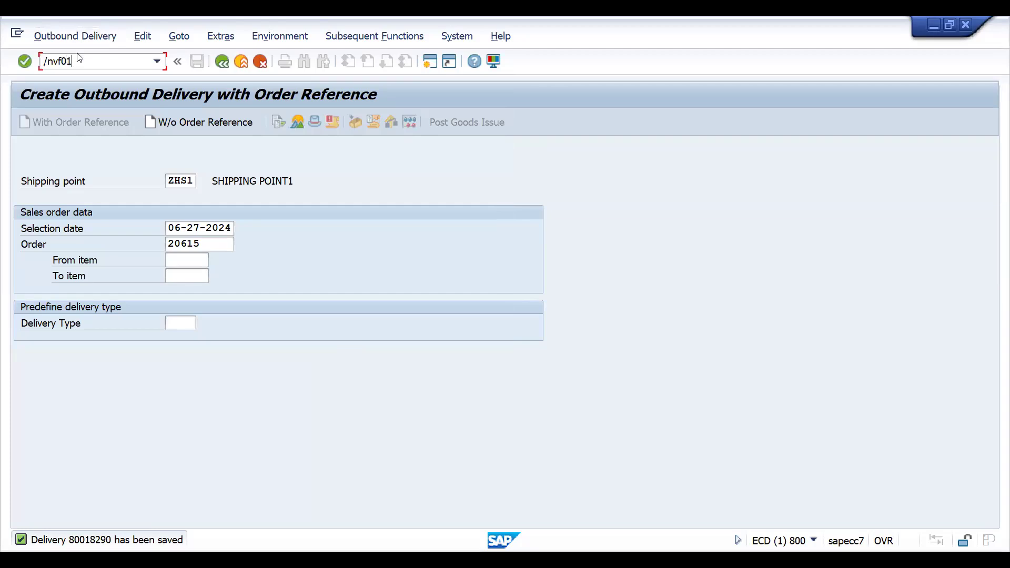
pyautogui.press('Enter')
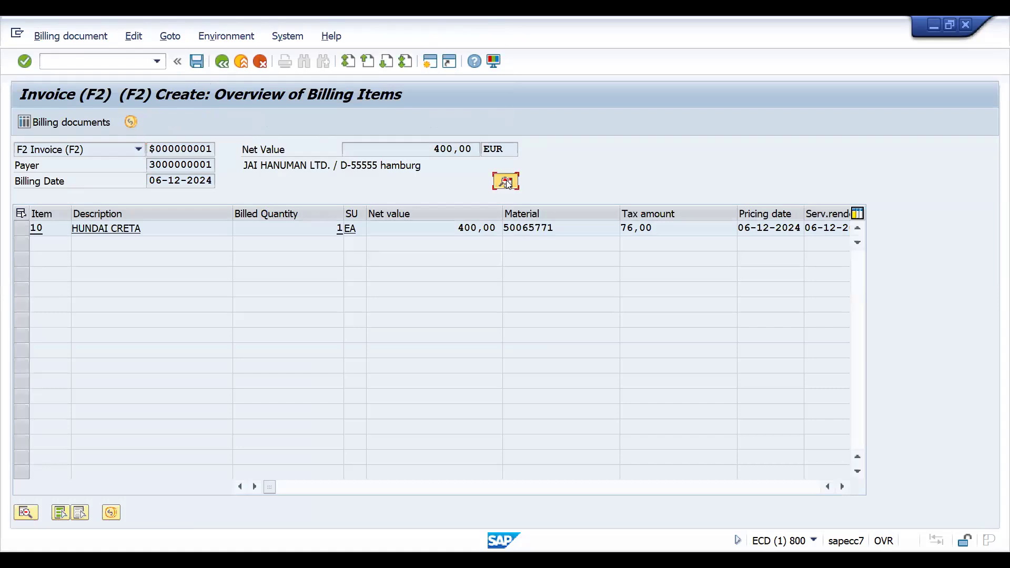
pyautogui.click(505, 181)
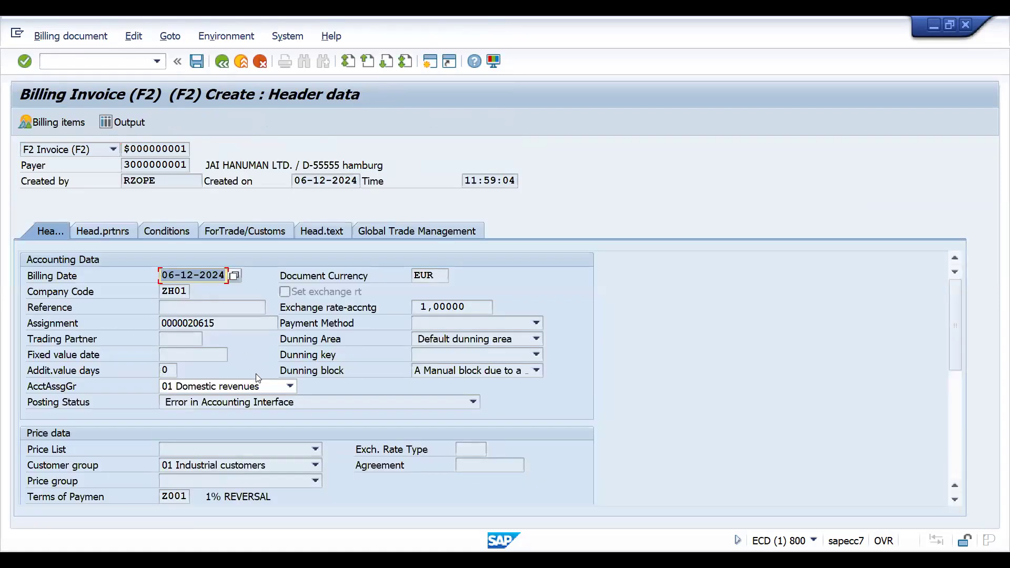
pyautogui.click(473, 402)
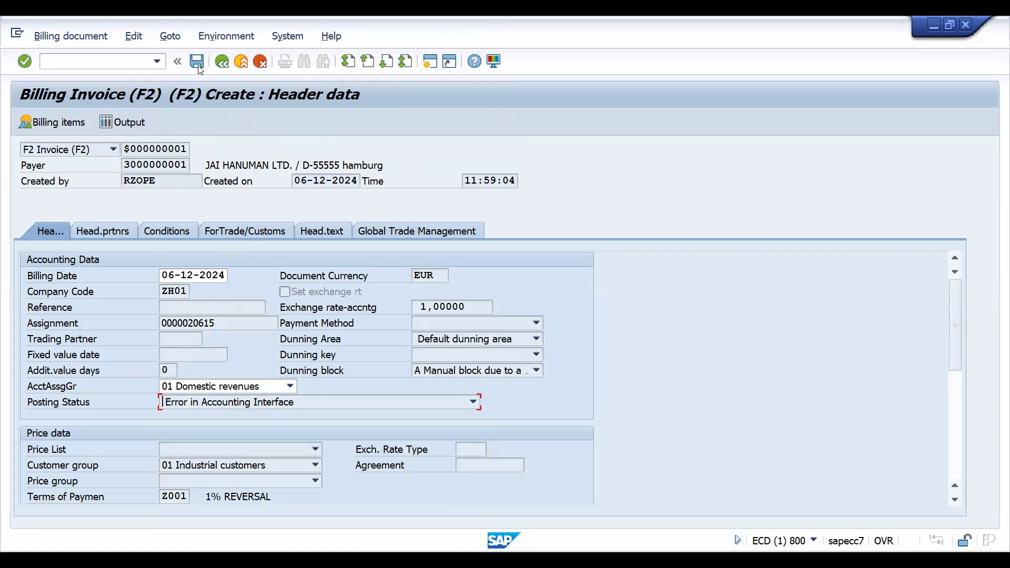
pyautogui.moveTo(196, 61)
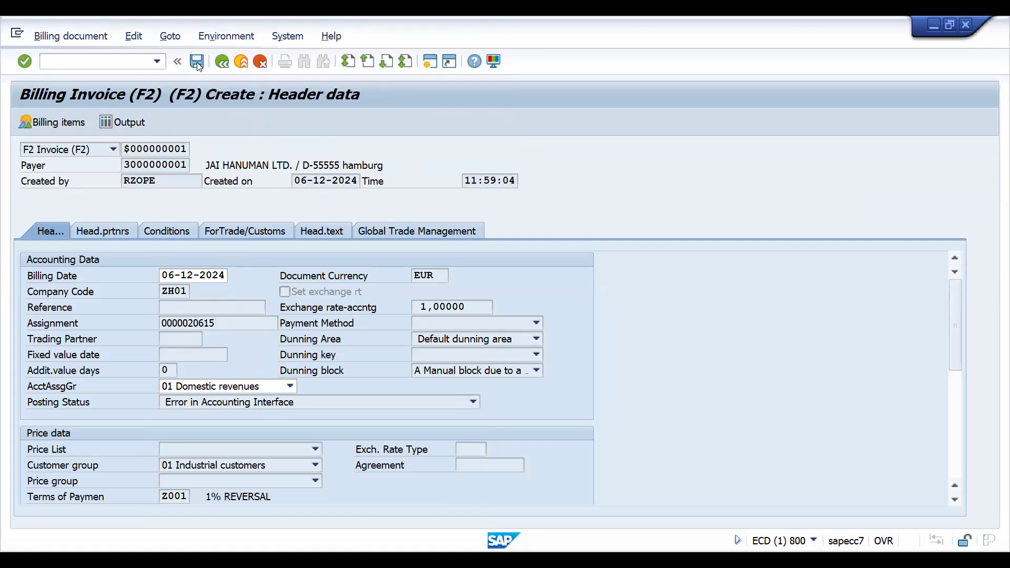
pyautogui.click(197, 61)
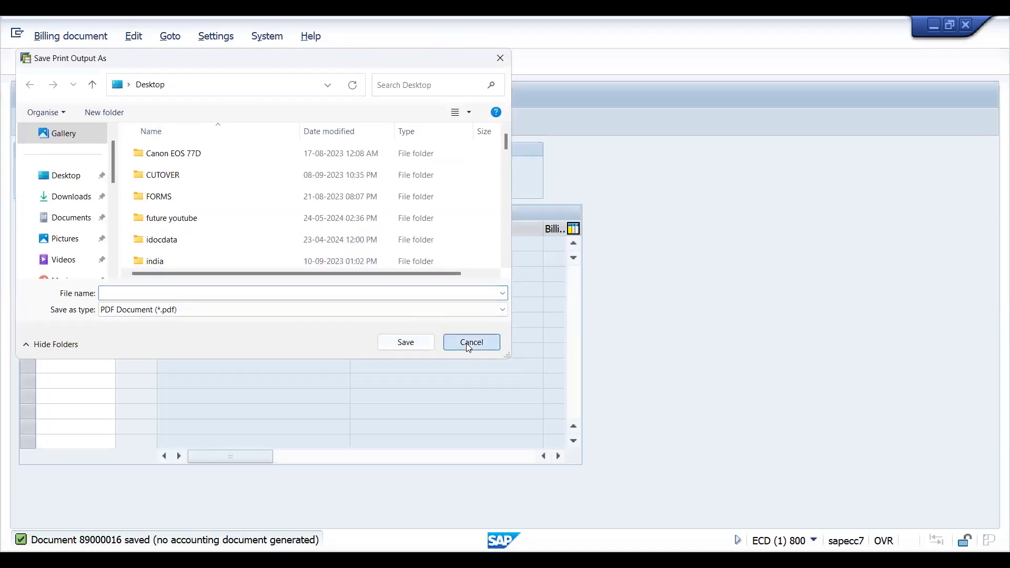
# - Reopen invoice 89000016 header in VF02 and keep Posting Status 'Error in Accounting Interface'
pyautogui.click(471, 342)
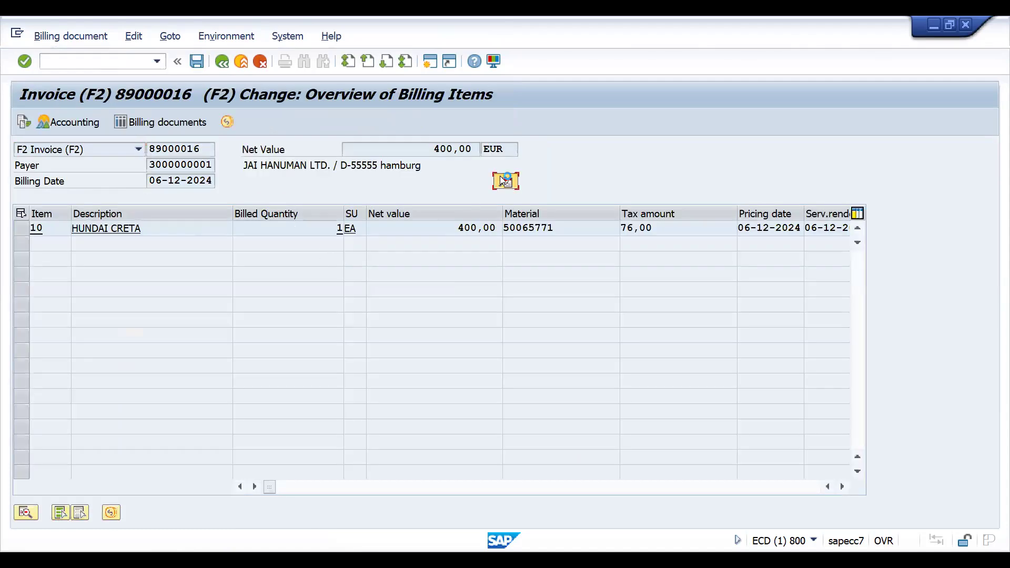
pyautogui.click(505, 181)
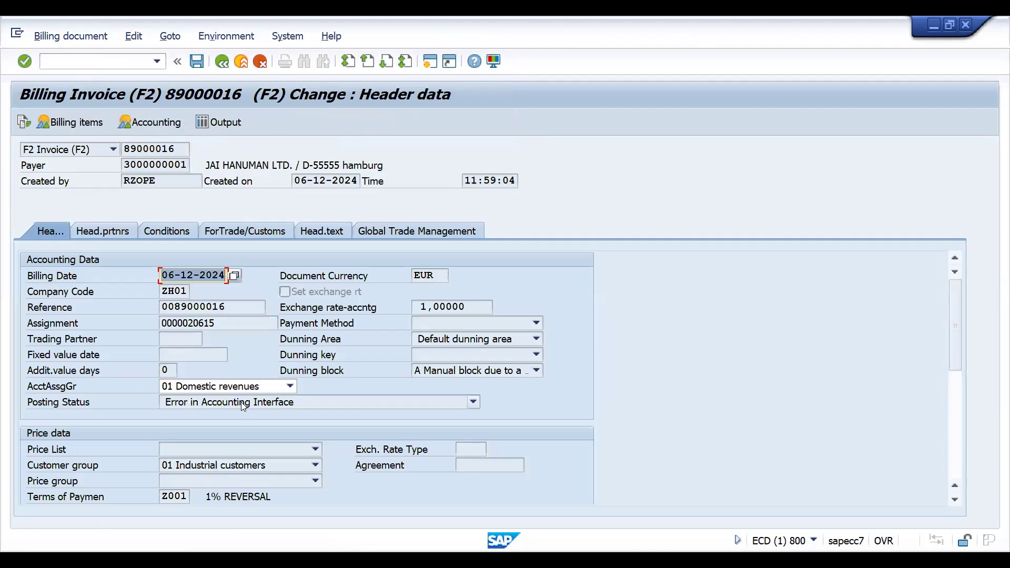
pyautogui.moveTo(238, 412)
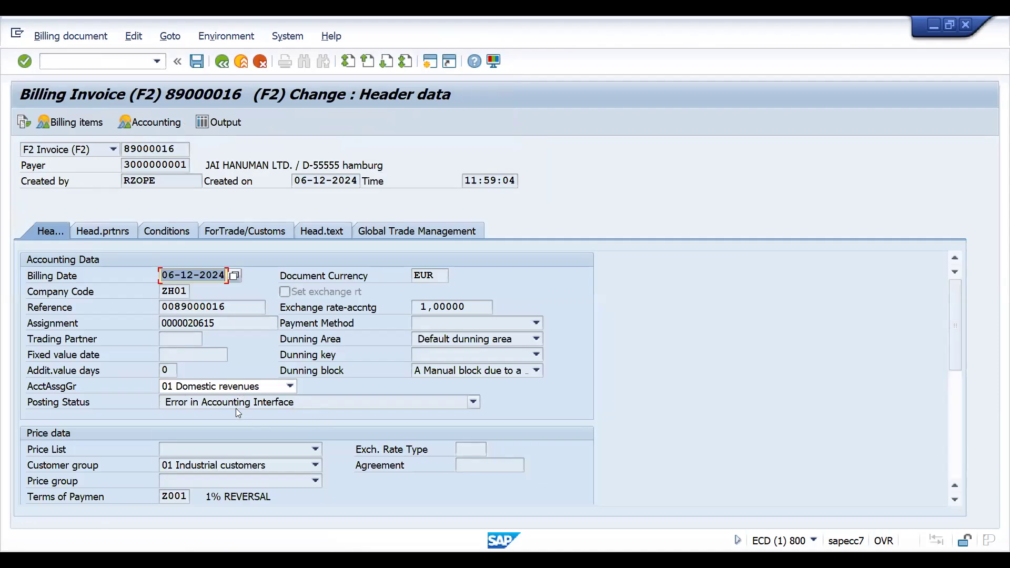
pyautogui.click(473, 402)
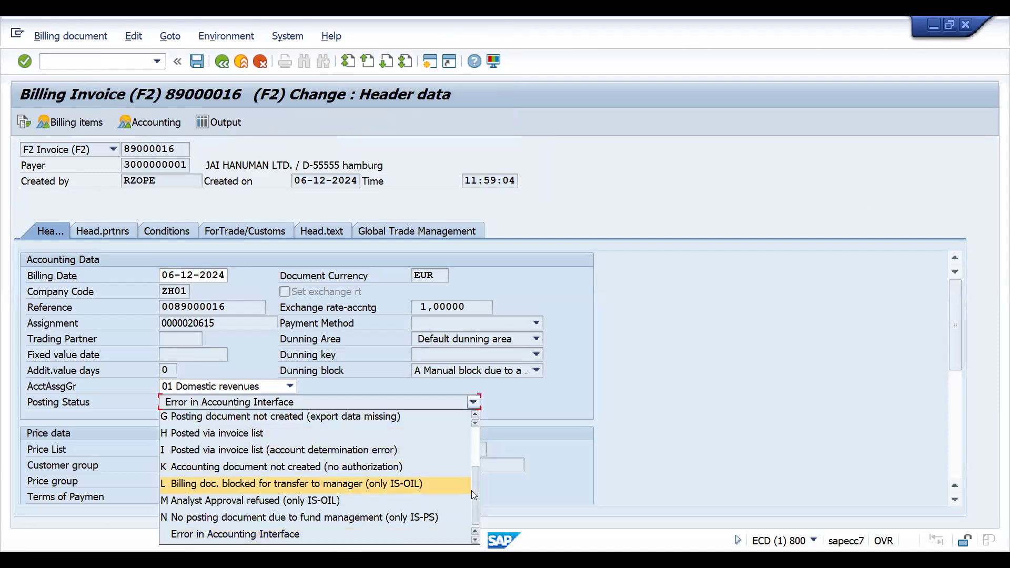
pyautogui.click(473, 401)
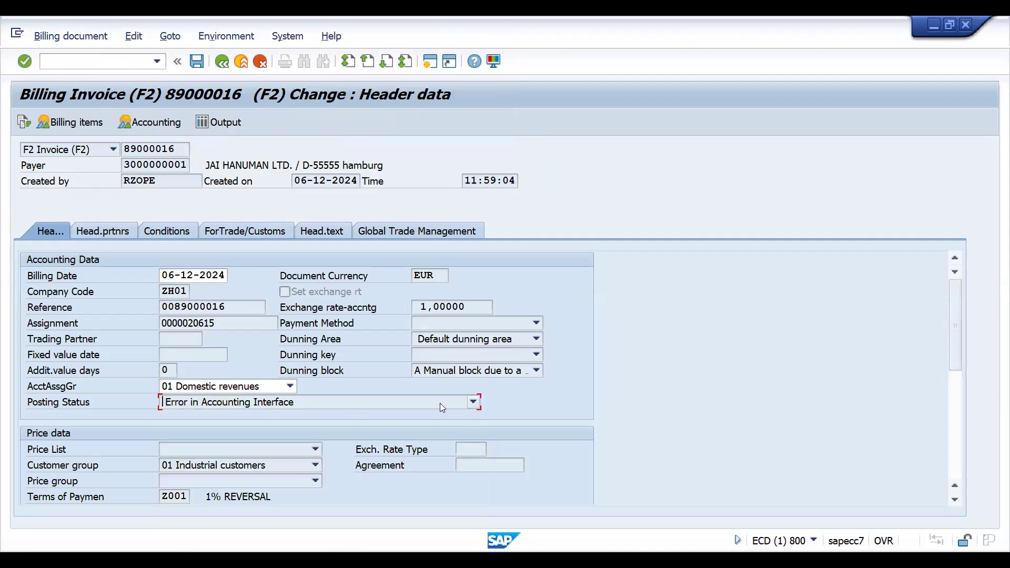
pyautogui.click(473, 401)
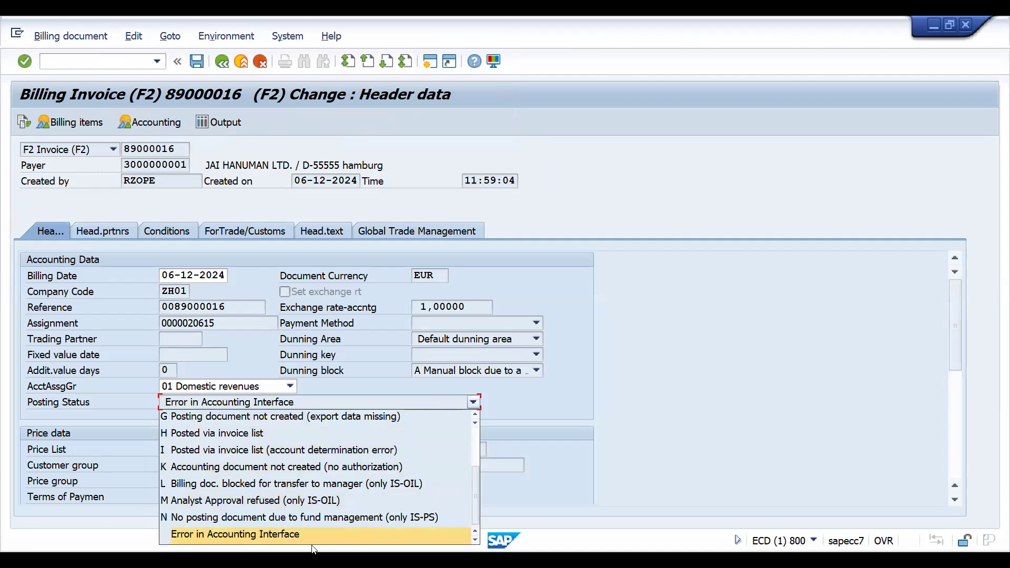
pyautogui.click(235, 534)
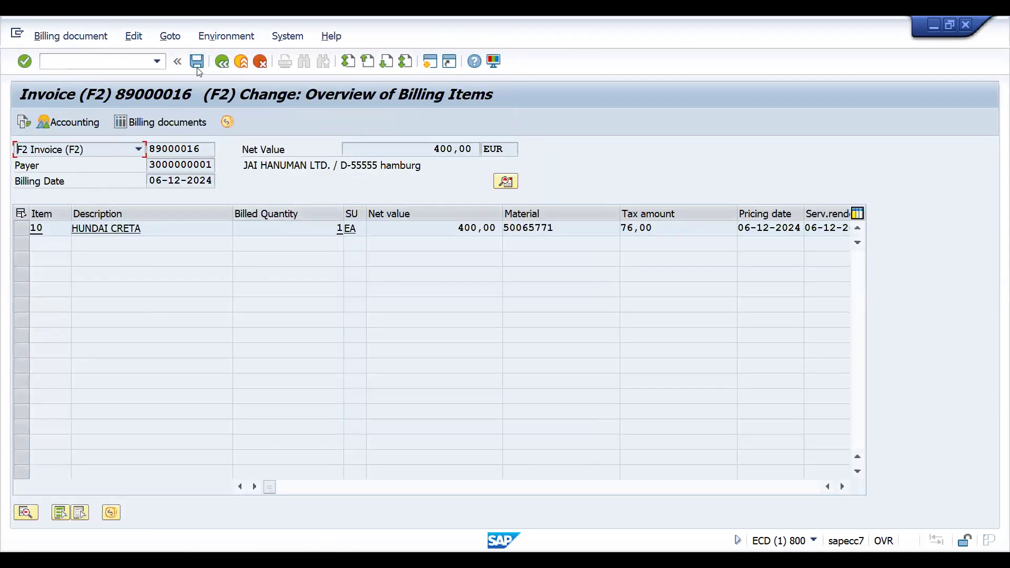
pyautogui.click(221, 61)
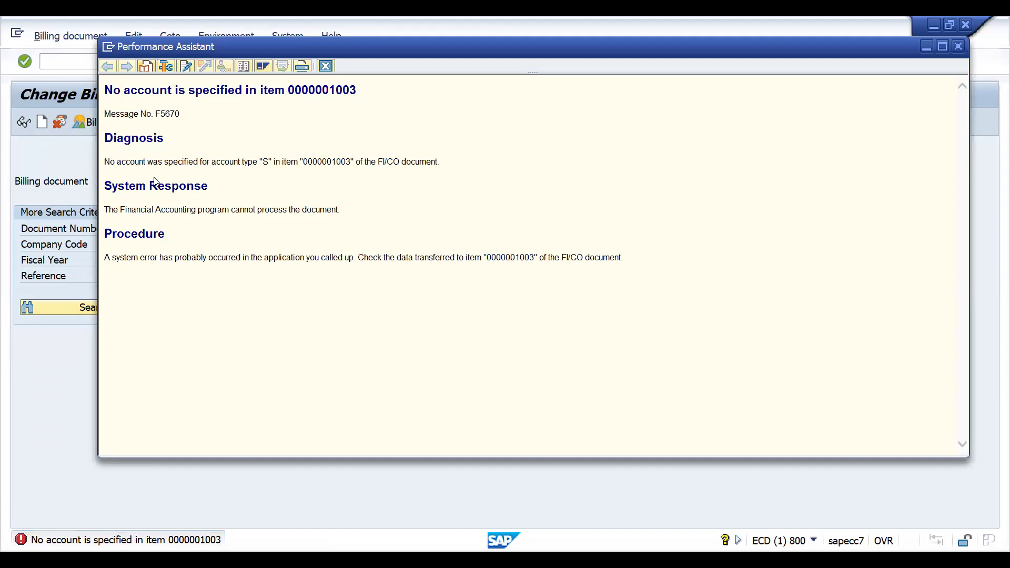
pyautogui.moveTo(325, 174)
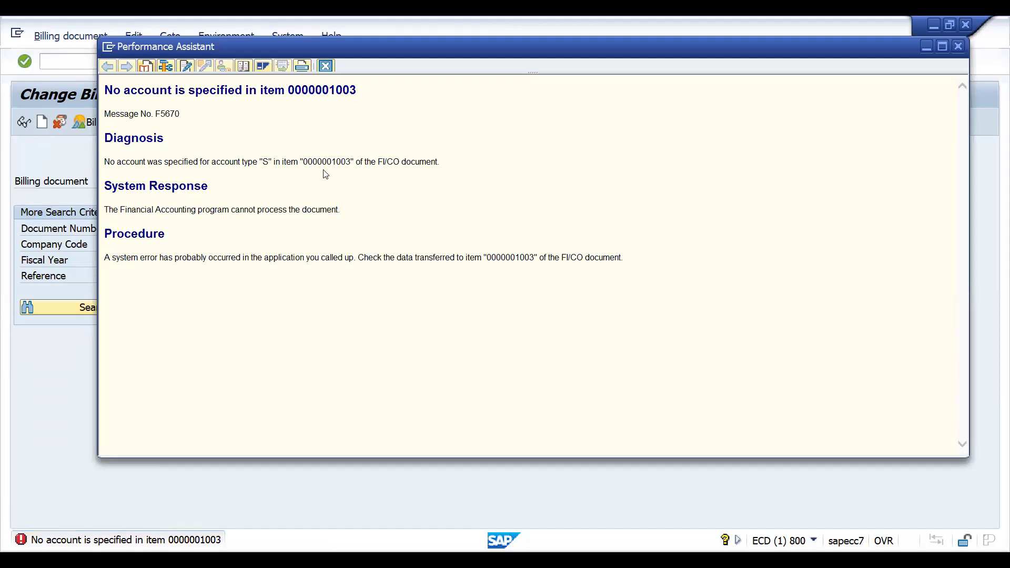
pyautogui.moveTo(350, 254)
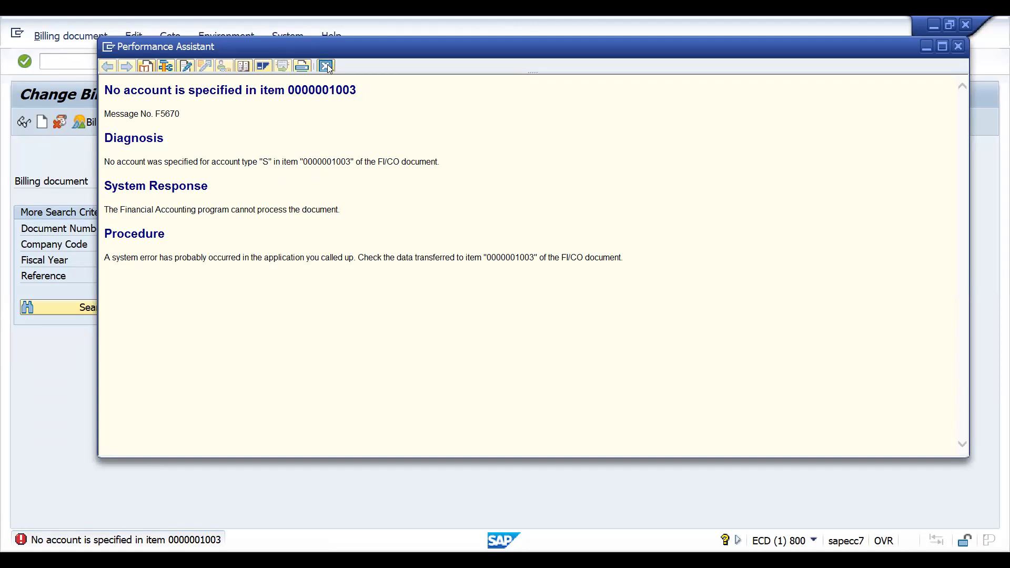
pyautogui.click(958, 46)
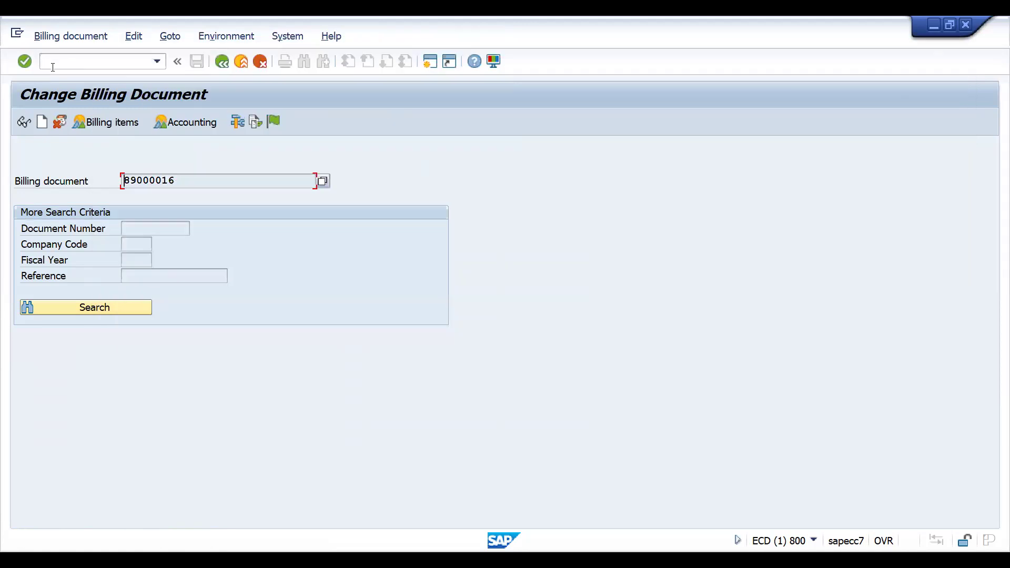
# - Check posting periods in OB52, then reopen billing document 89000016 in VF02
pyautogui.write('/nob')
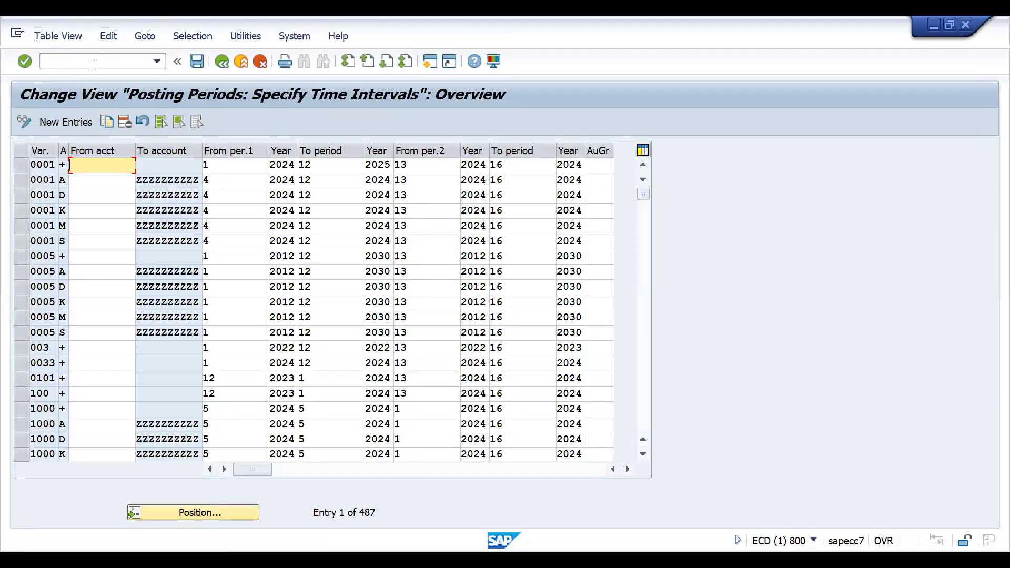
pyautogui.write('/n')
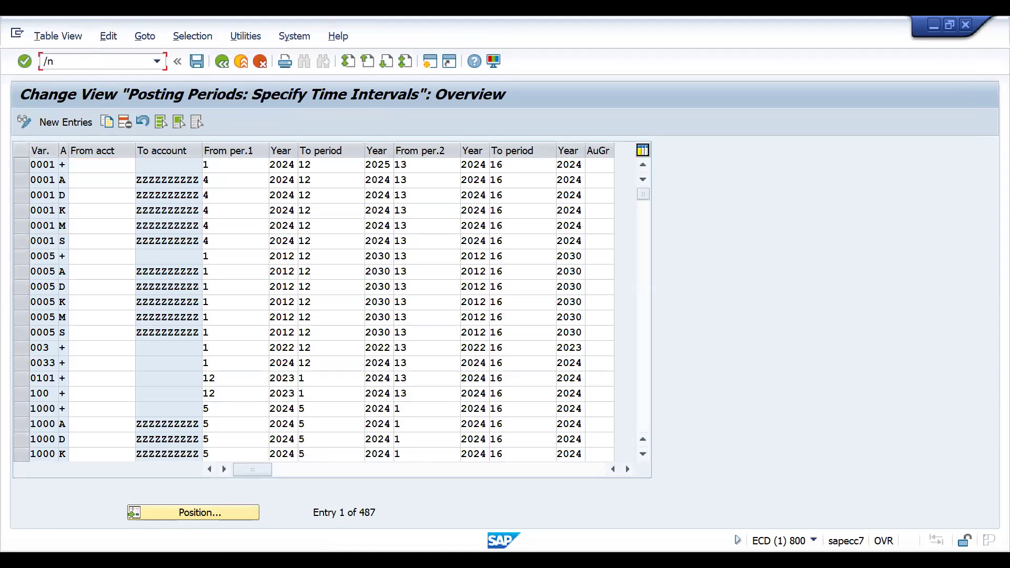
pyautogui.write('vf02')
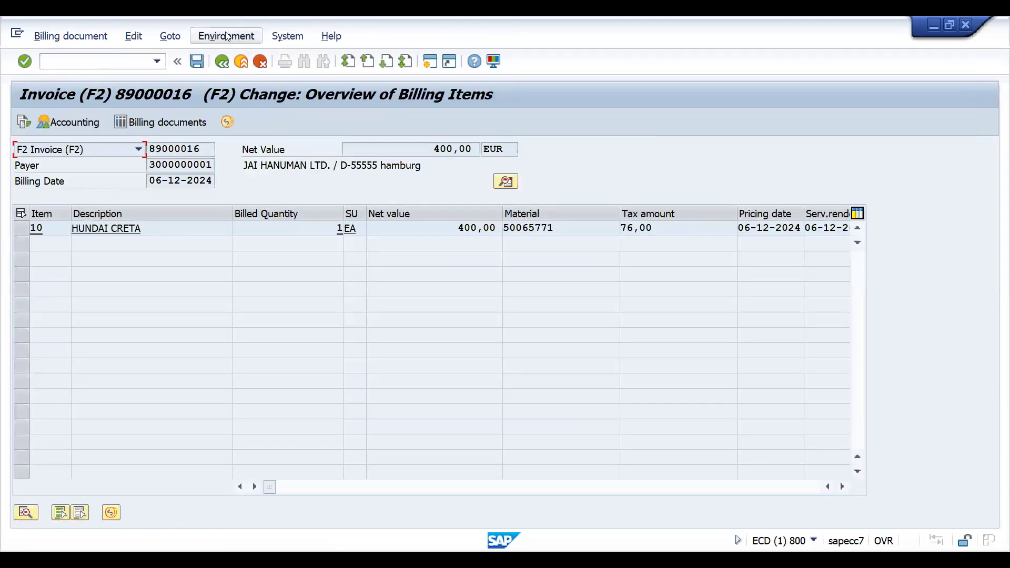
pyautogui.click(226, 36)
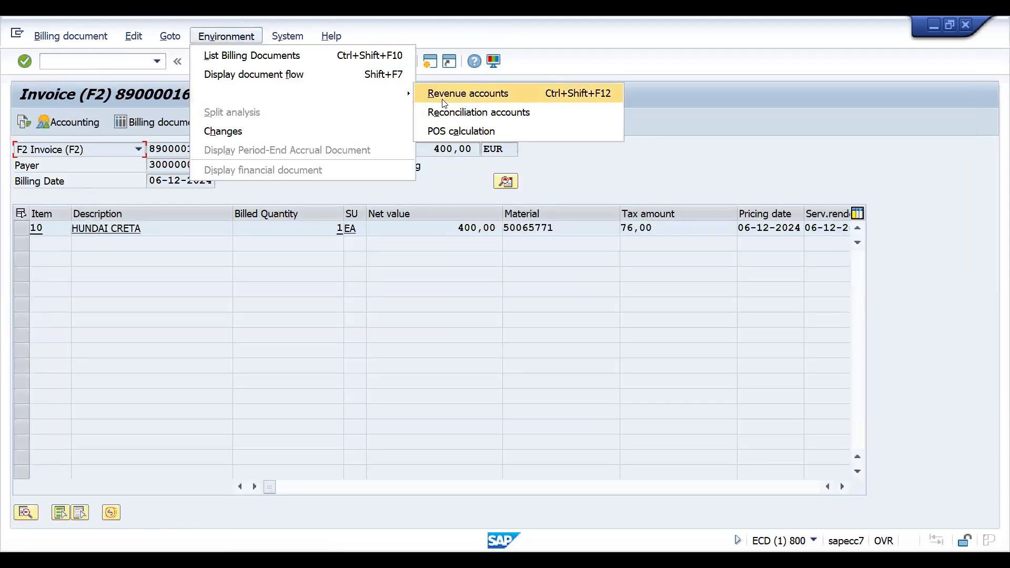
pyautogui.click(468, 93)
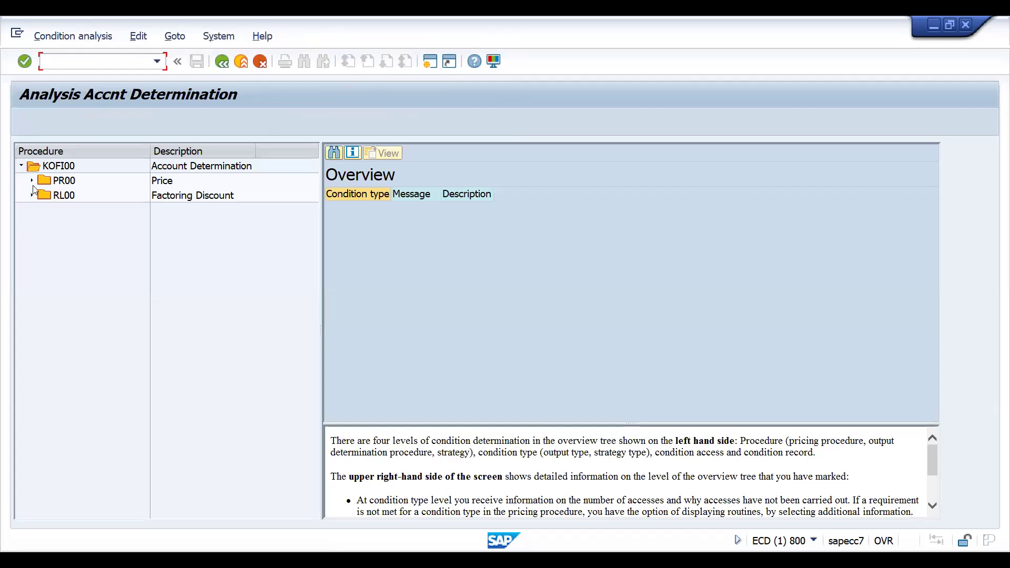
pyautogui.click(32, 181)
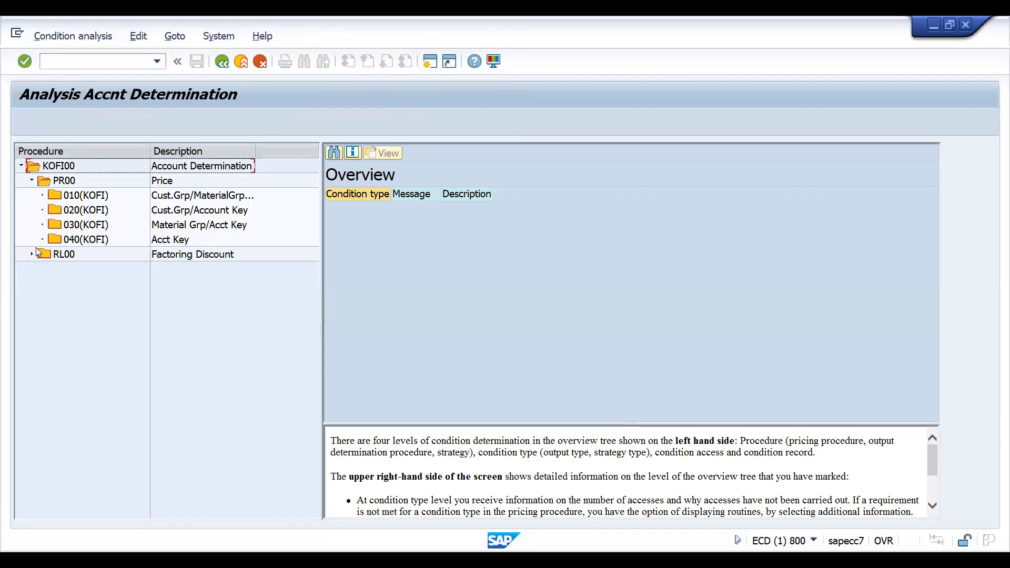
pyautogui.click(31, 253)
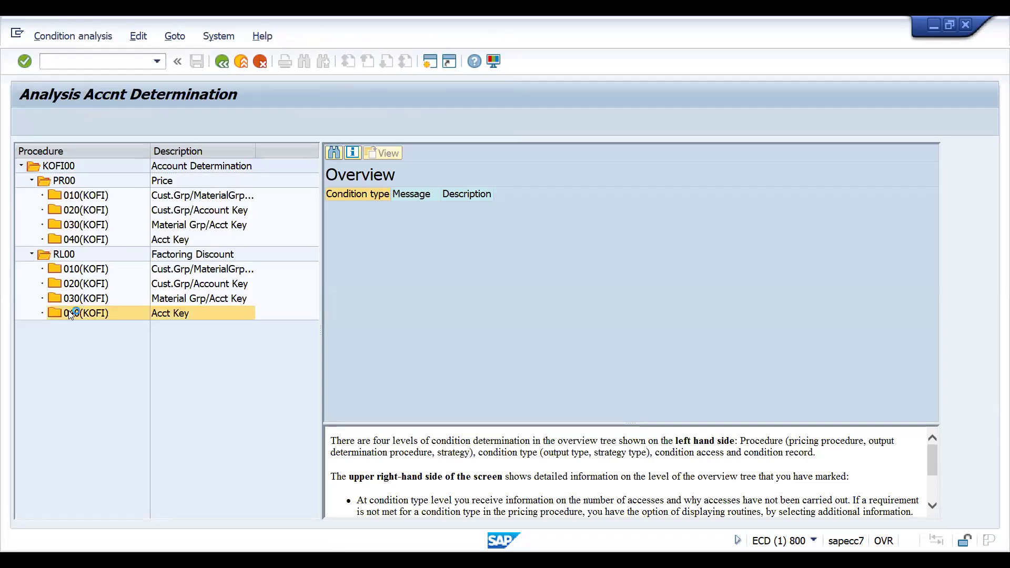
pyautogui.click(84, 239)
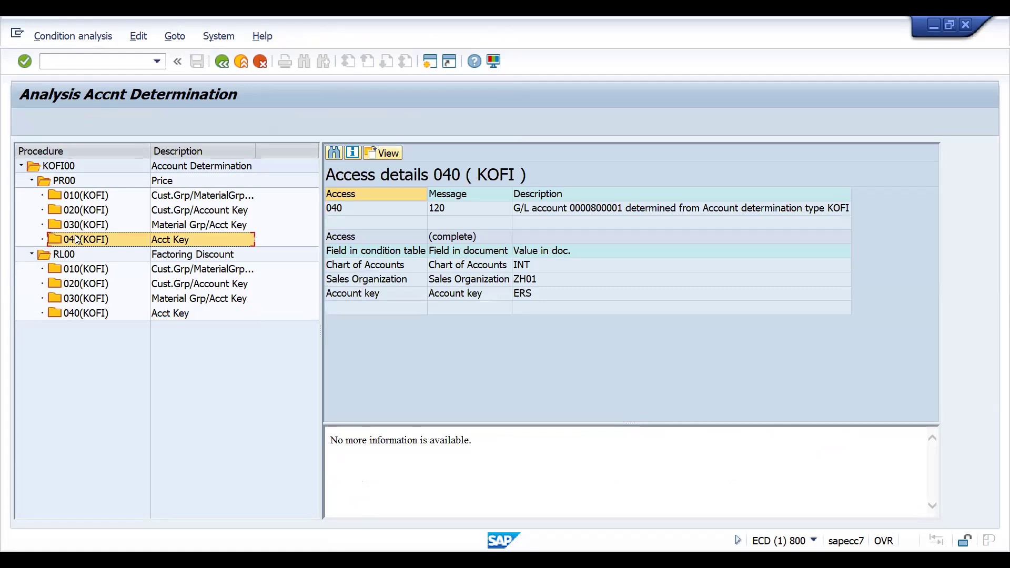
pyautogui.click(221, 61)
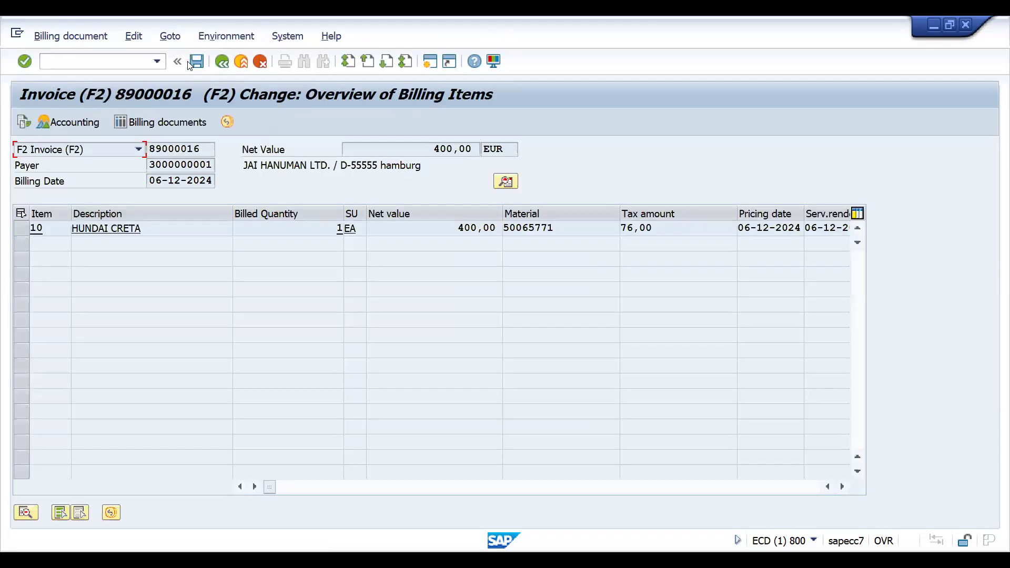
# - In V/08, locate pricing procedure ZHUNDA and check the AccKey on its Price step
pyautogui.write('/n')
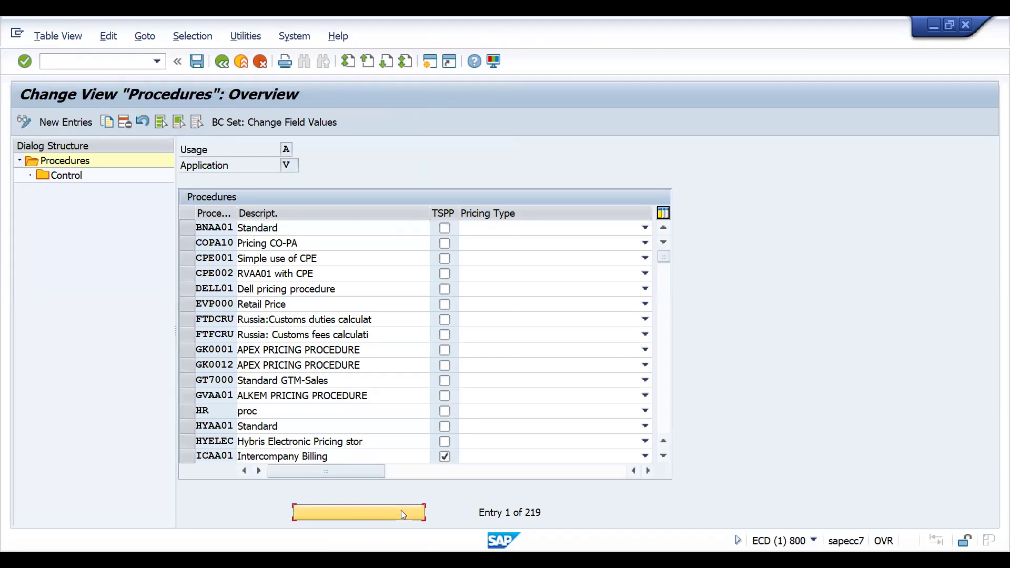
pyautogui.click(359, 512)
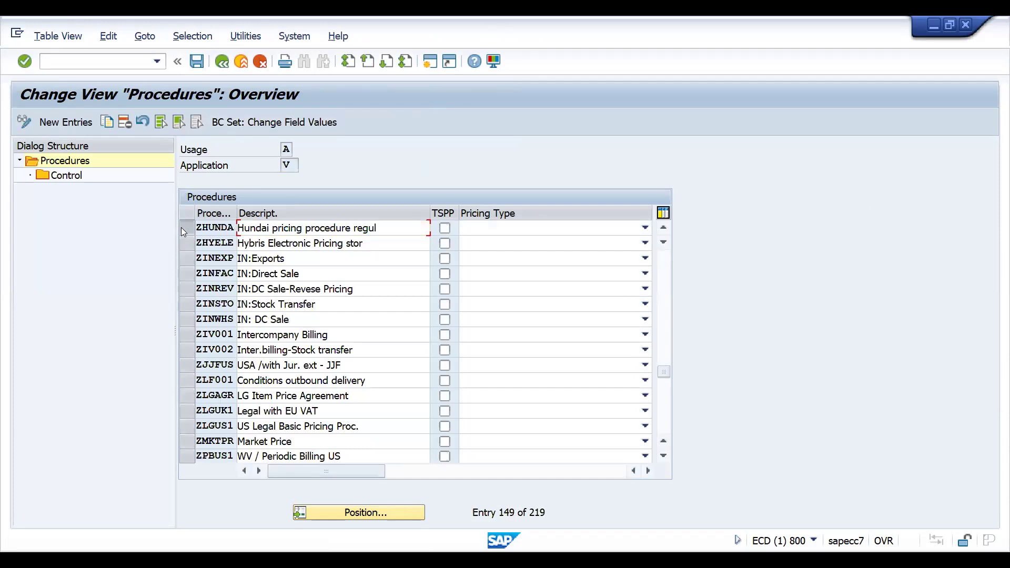
pyautogui.click(187, 227)
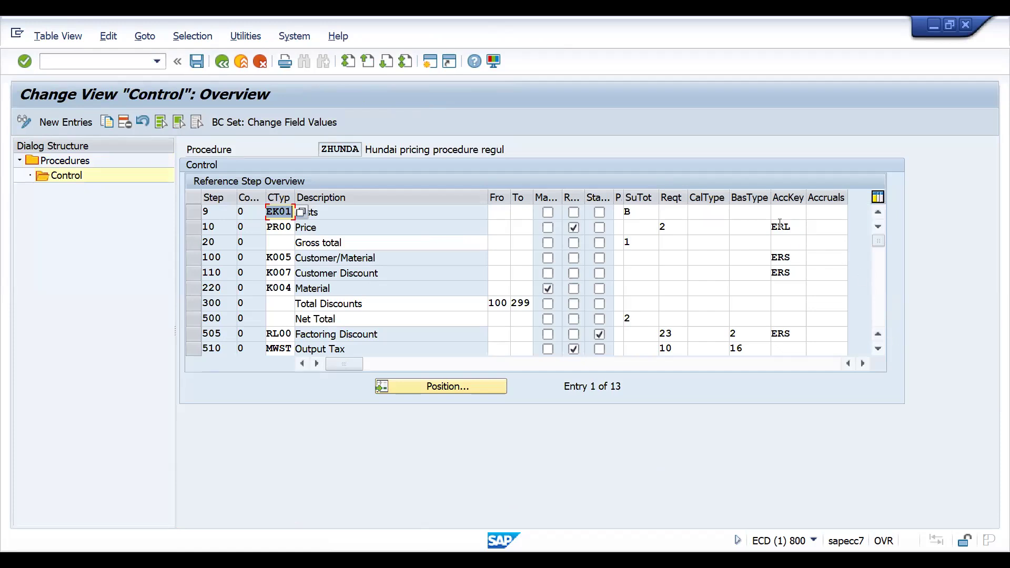
pyautogui.click(784, 257)
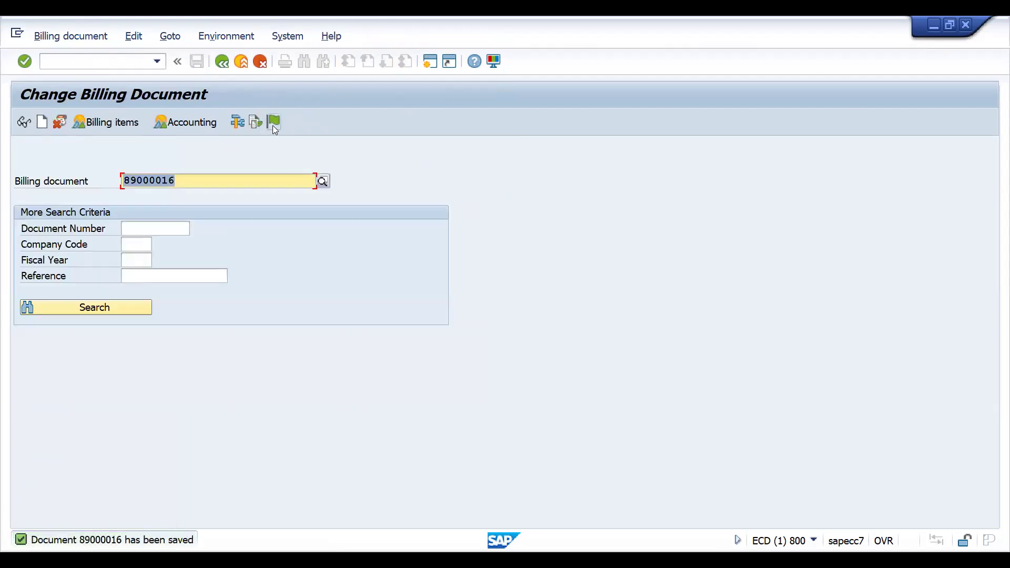
pyautogui.moveTo(273, 122)
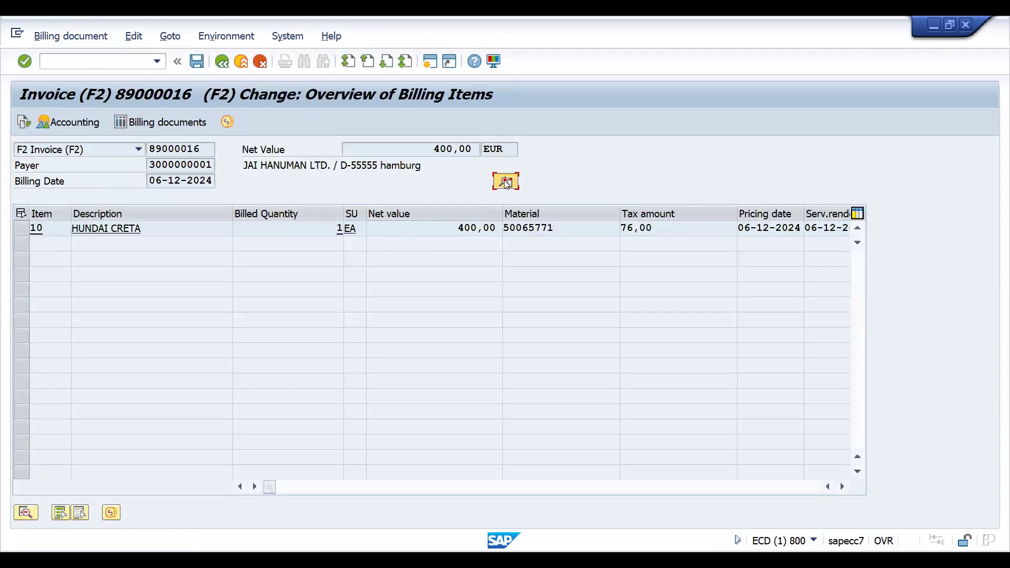
pyautogui.click(505, 181)
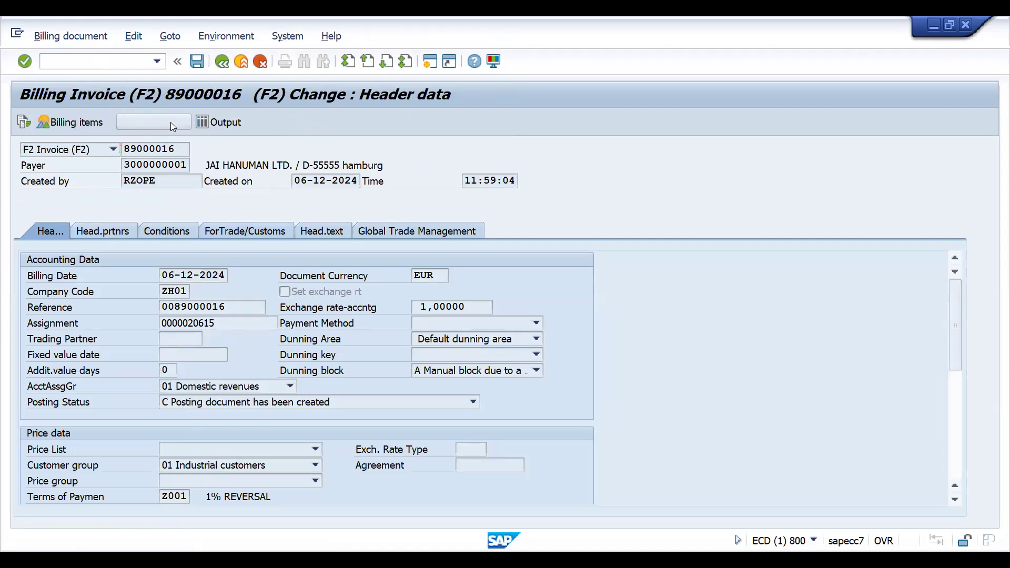
pyautogui.click(155, 122)
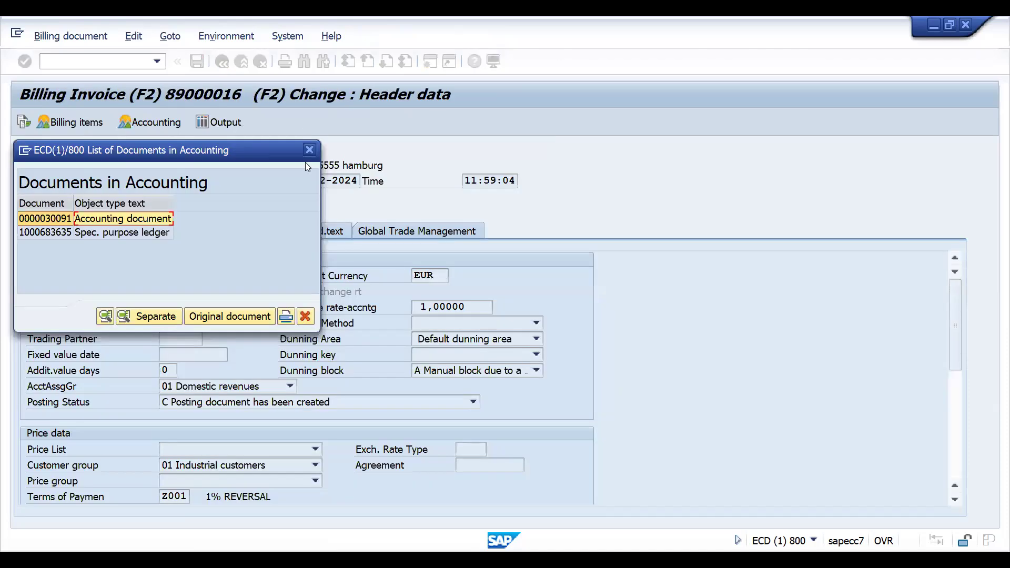
pyautogui.click(308, 148)
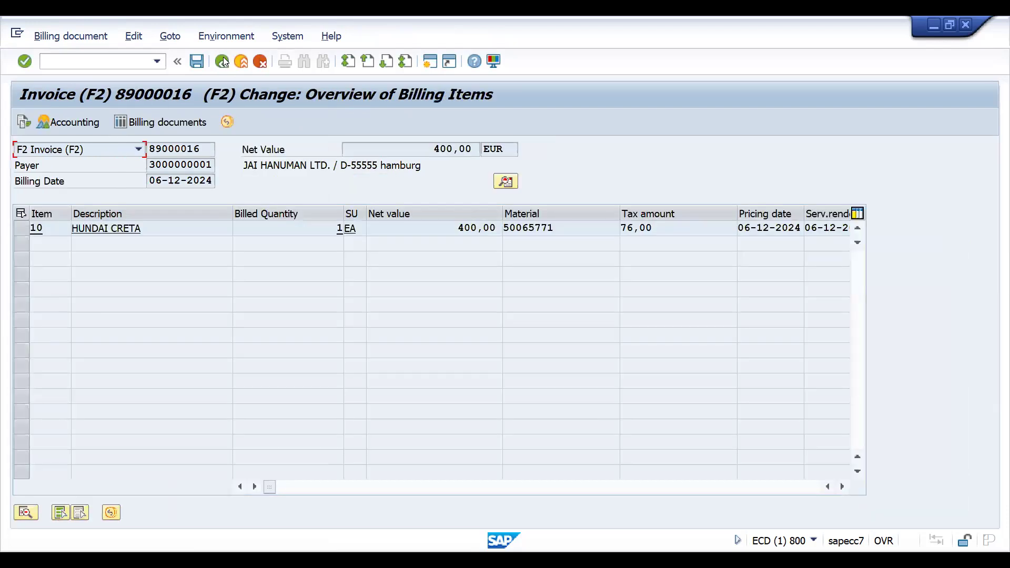
pyautogui.click(221, 61)
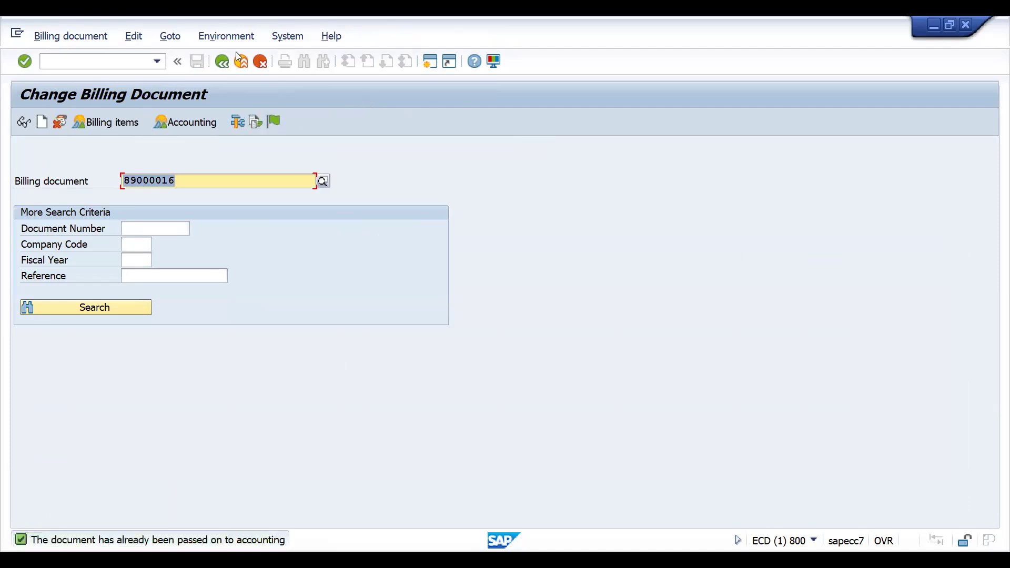
pyautogui.click(221, 61)
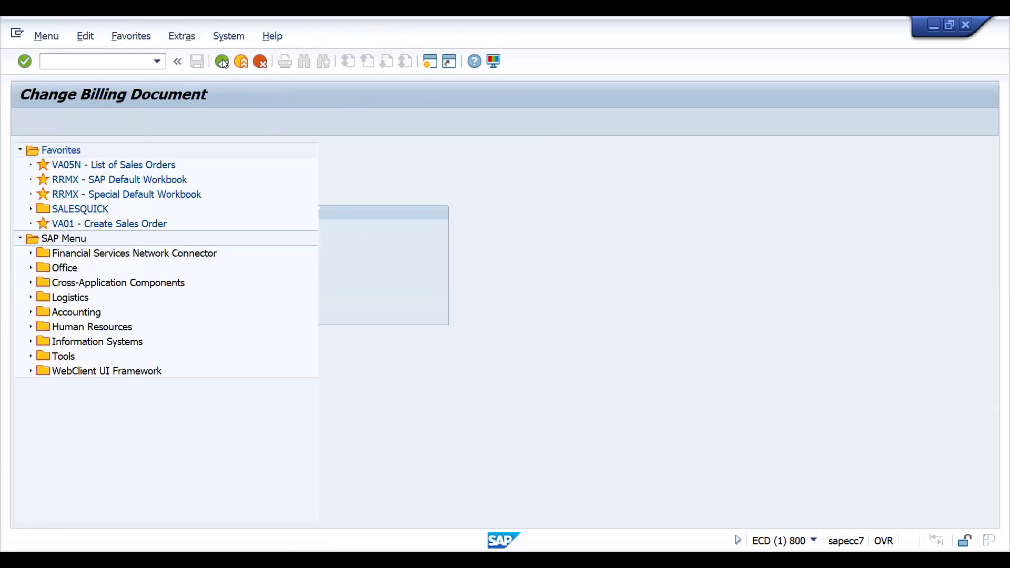
# - Exit the Change Billing Document transaction to the main SAP menu with /n
pyautogui.write('/n')
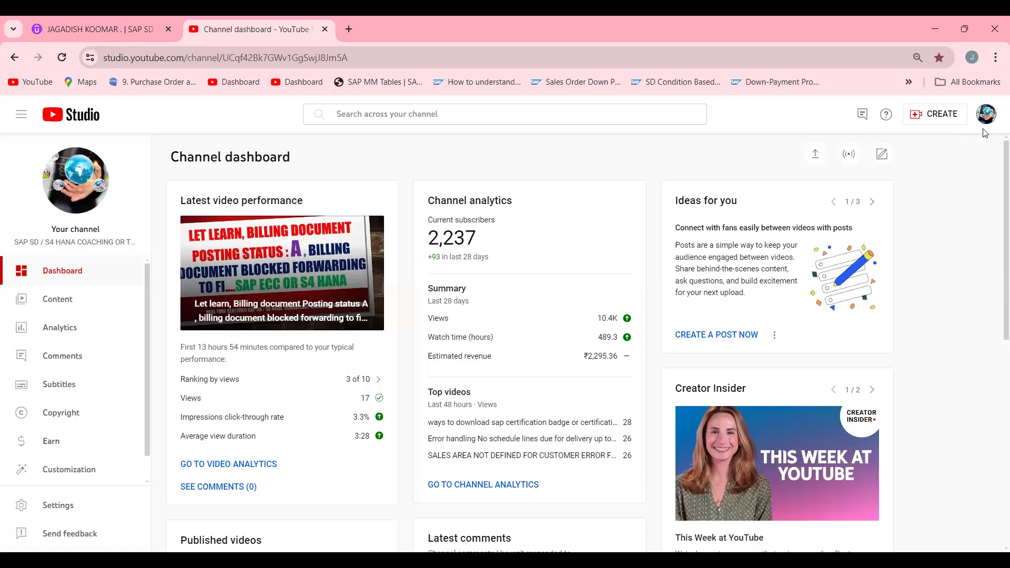
# - Open the public YouTube channel page from the avatar menu, then switch to the Udemy profile
pyautogui.click(986, 114)
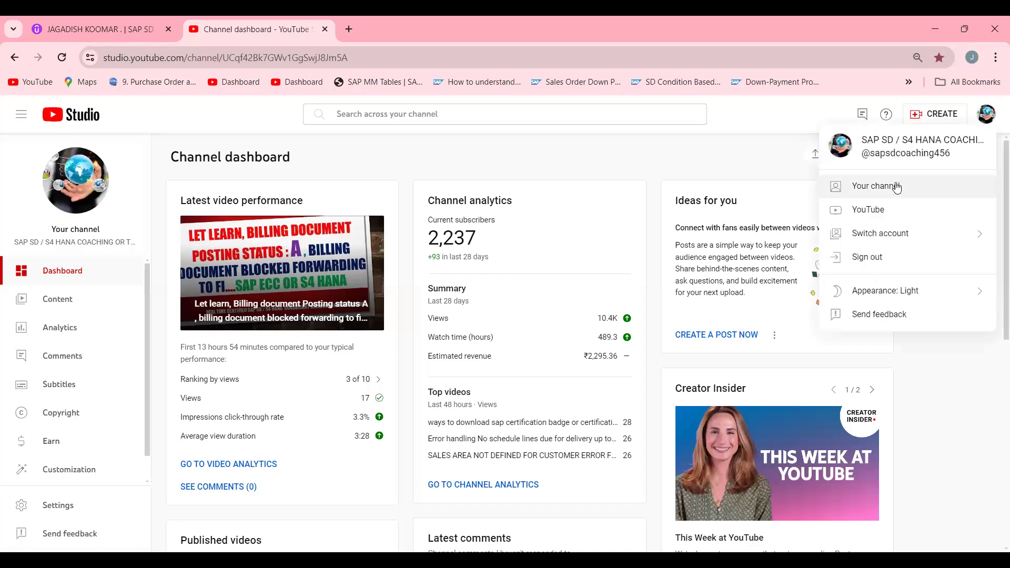
pyautogui.click(876, 186)
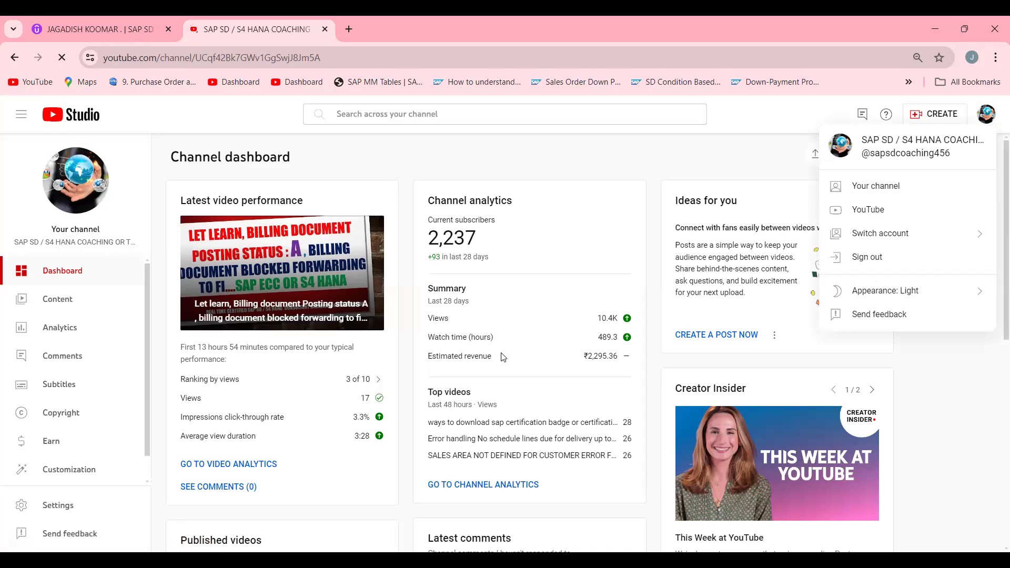
pyautogui.click(874, 186)
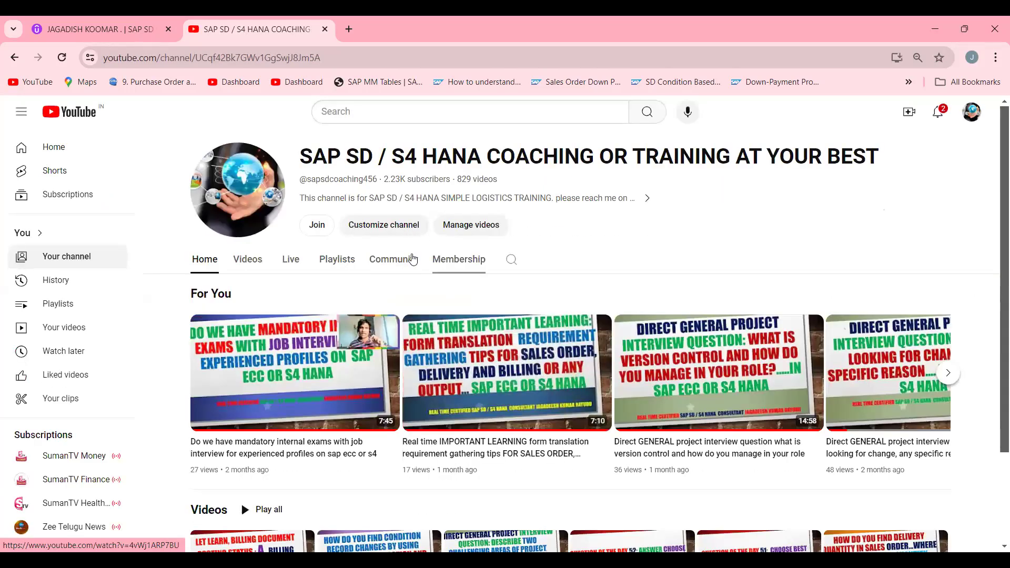
pyautogui.click(97, 29)
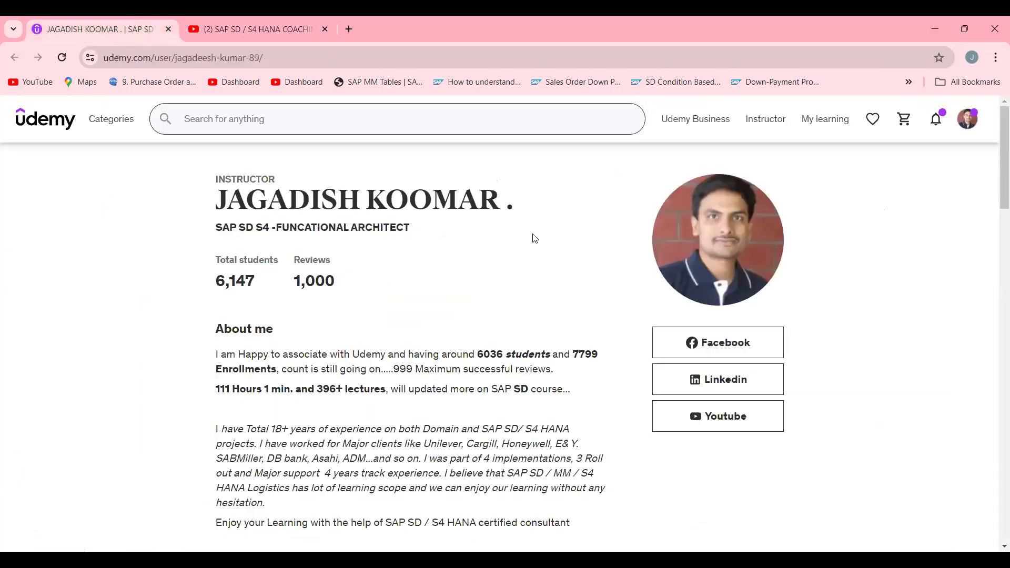
pyautogui.moveTo(988, 138)
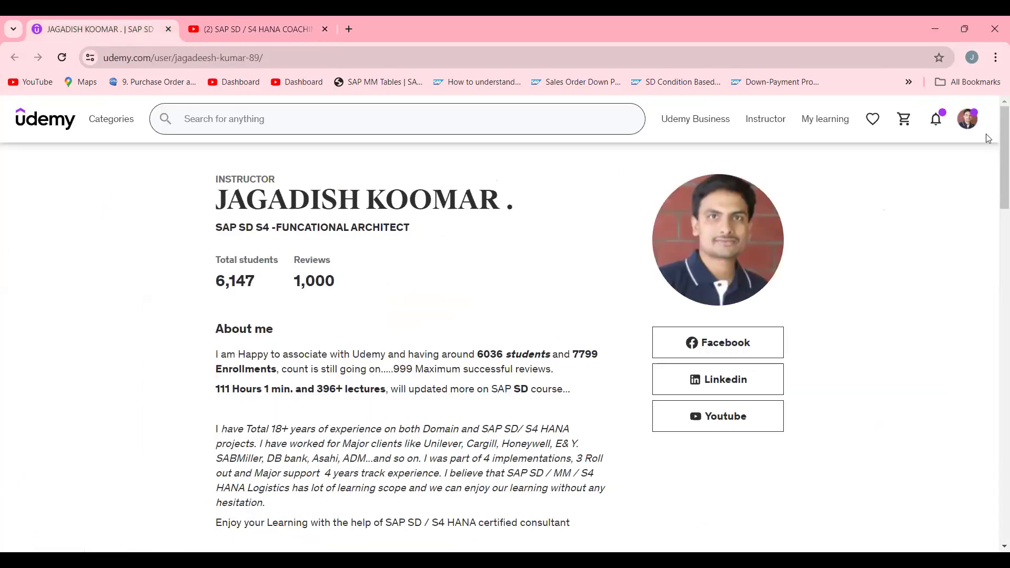
pyautogui.scroll(-3)
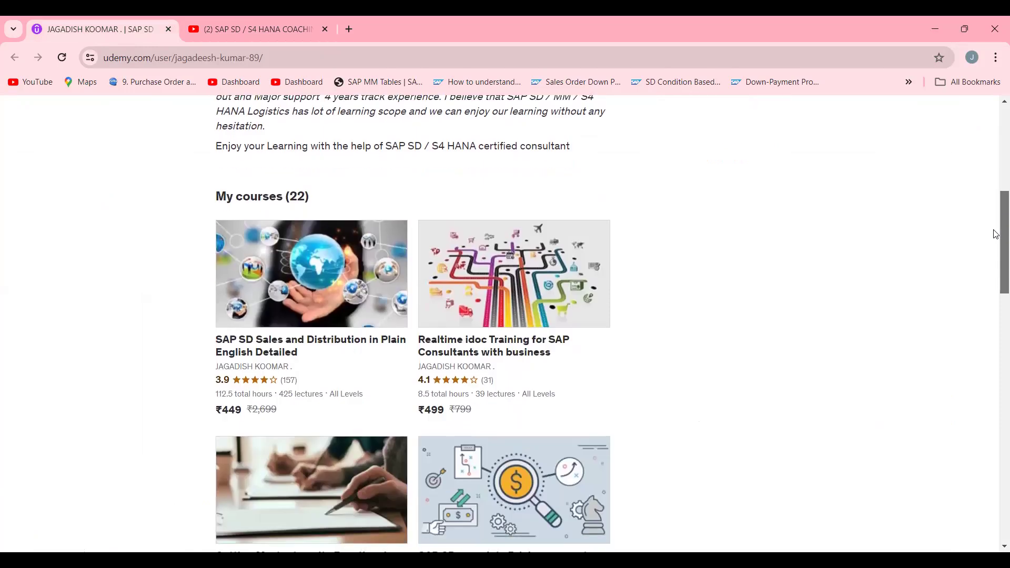
pyautogui.moveTo(342, 326)
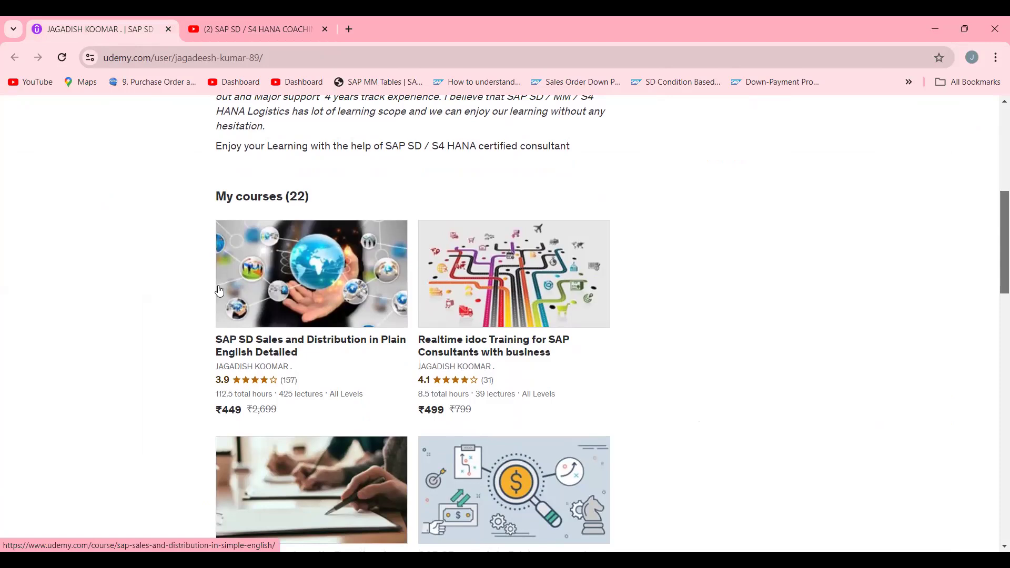
pyautogui.moveTo(298, 190)
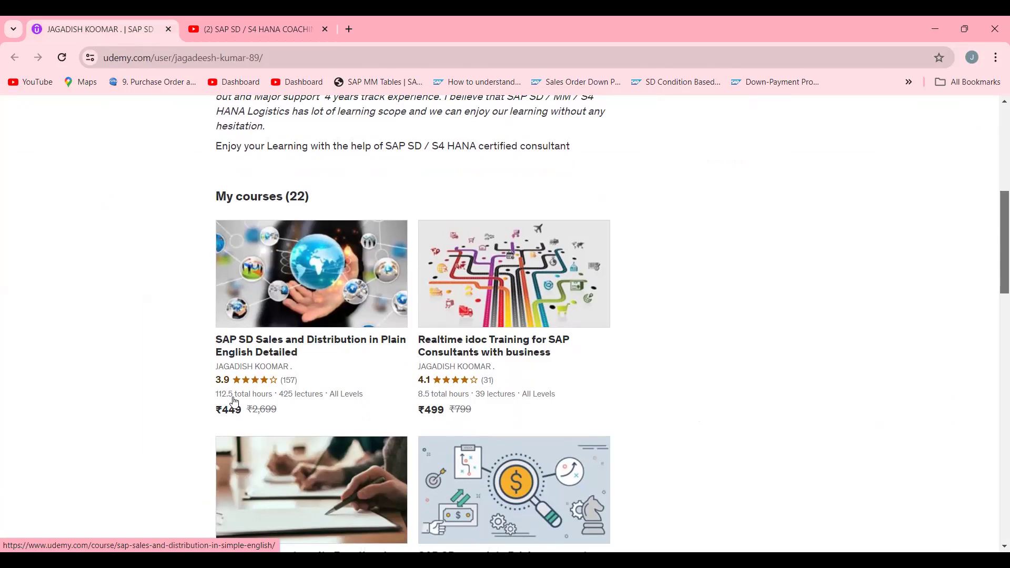
pyautogui.moveTo(334, 256)
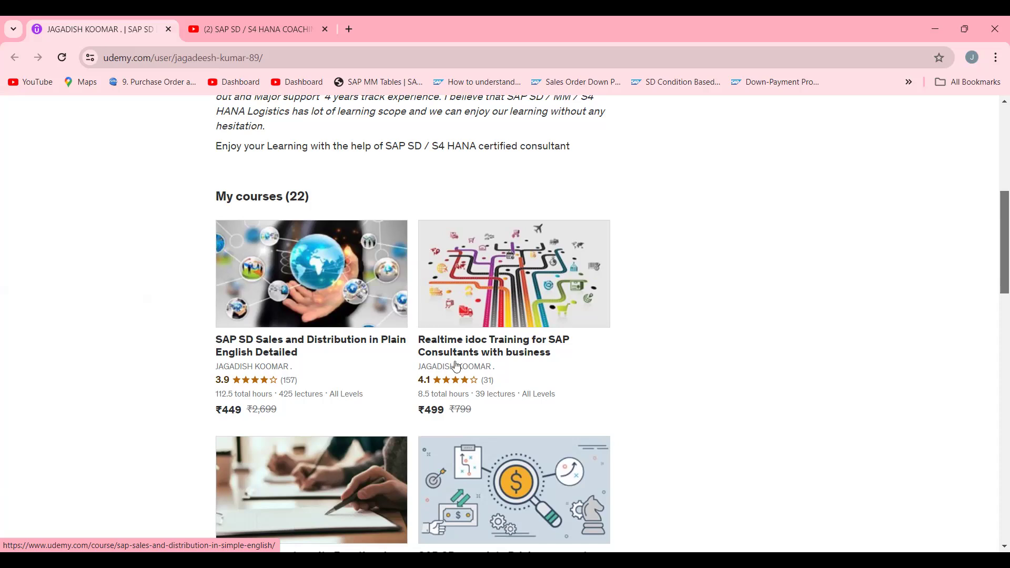
pyautogui.scroll(-3)
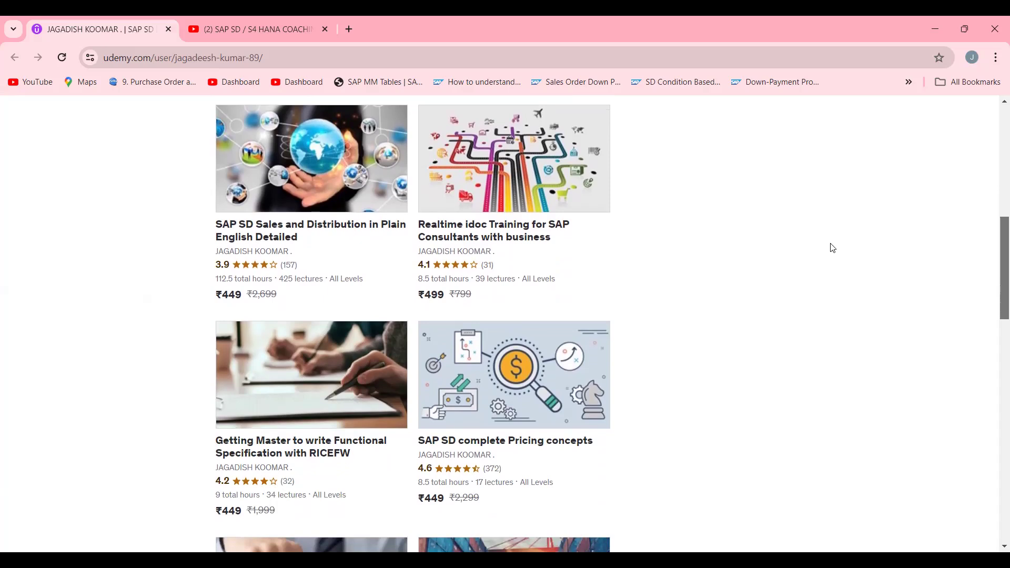
pyautogui.moveTo(809, 241)
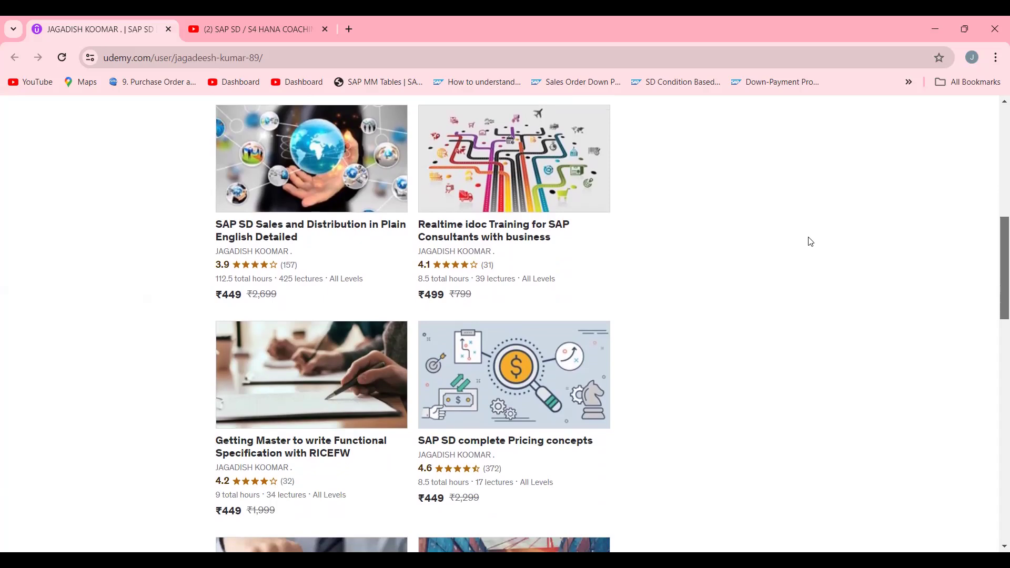
pyautogui.moveTo(548, 200)
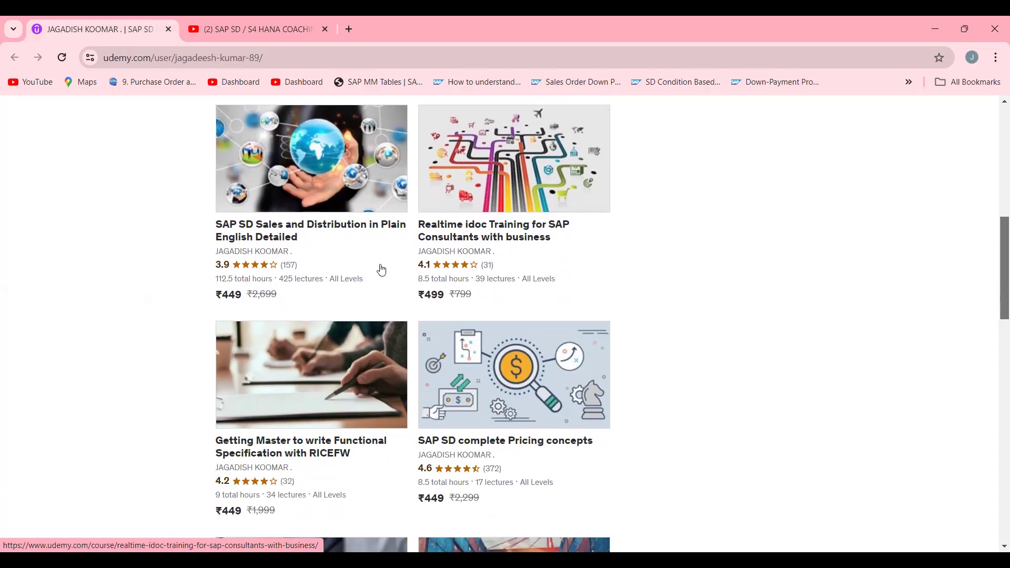
pyautogui.moveTo(262, 395)
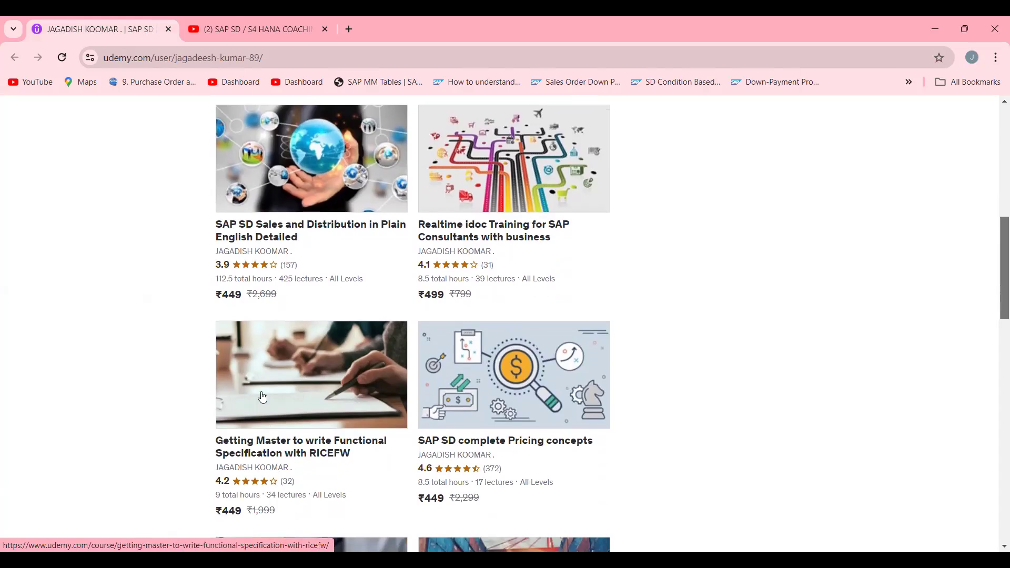
pyautogui.moveTo(468, 292)
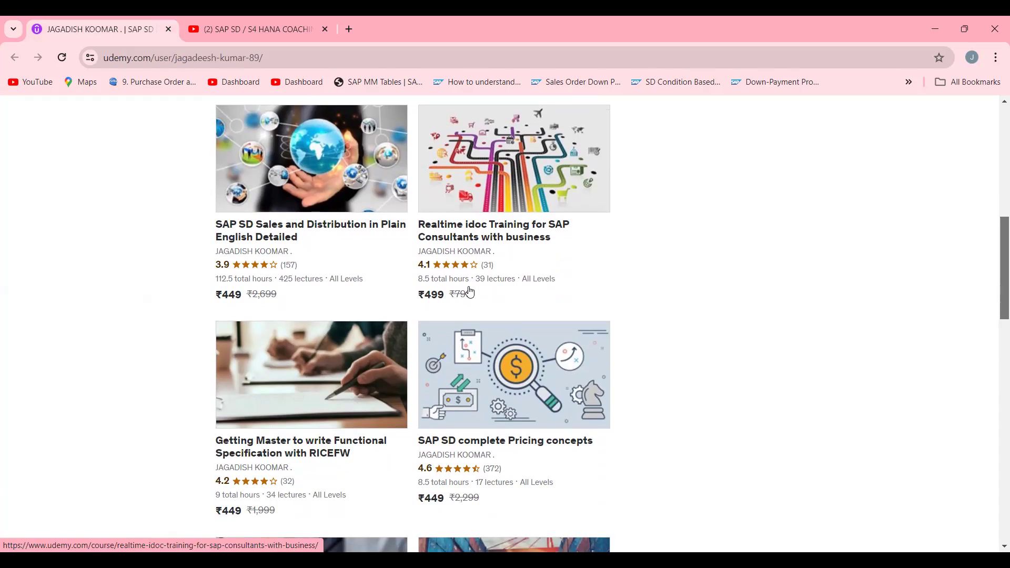
pyautogui.moveTo(345, 337)
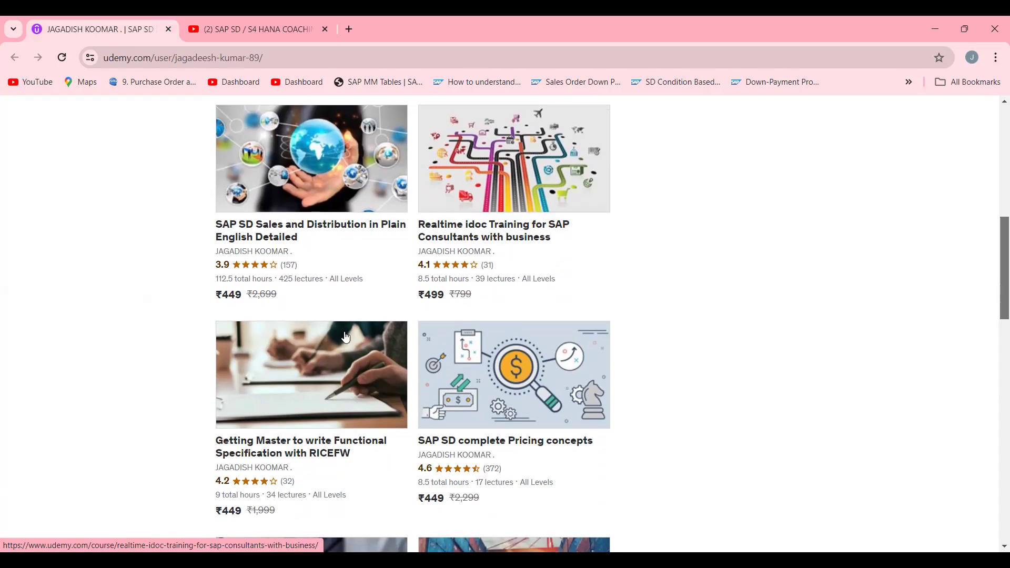
pyautogui.moveTo(513, 191)
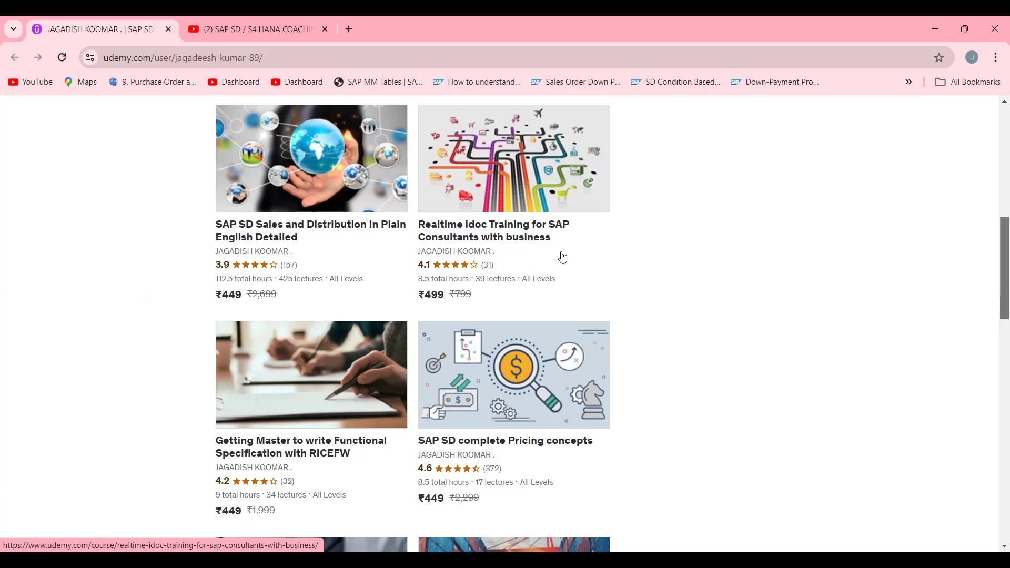
pyautogui.scroll(-3)
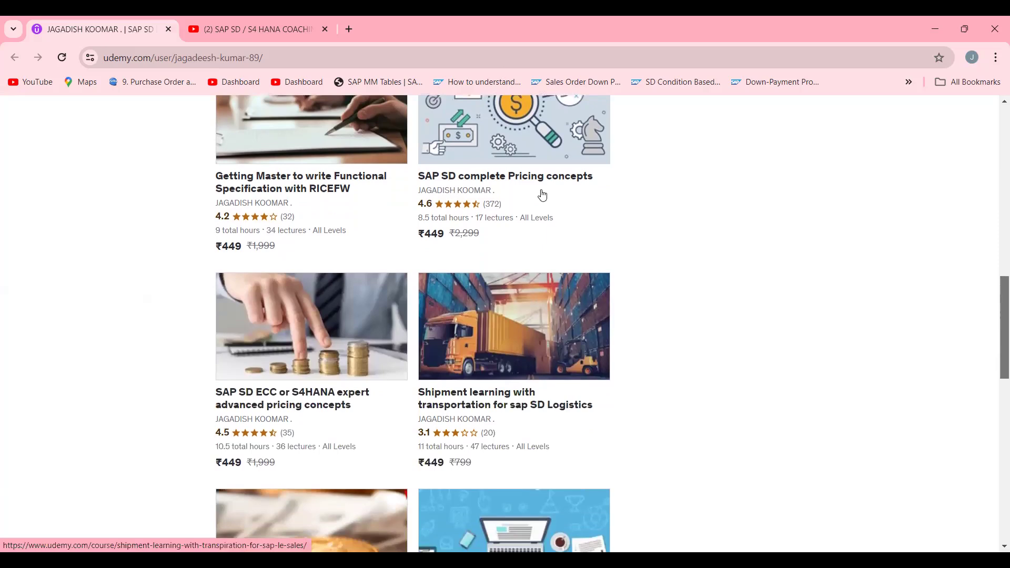
pyautogui.moveTo(468, 177)
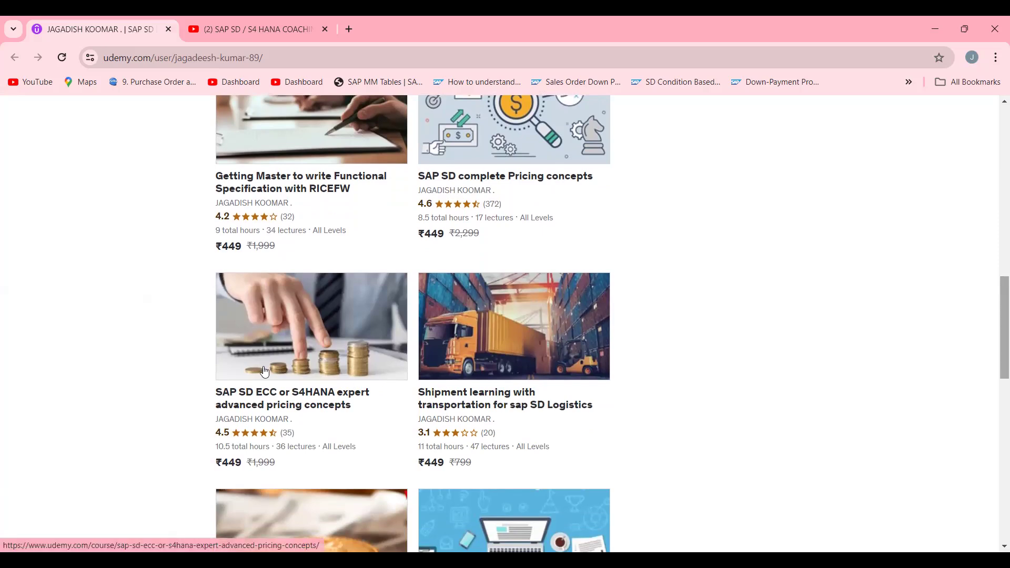
pyautogui.moveTo(350, 301)
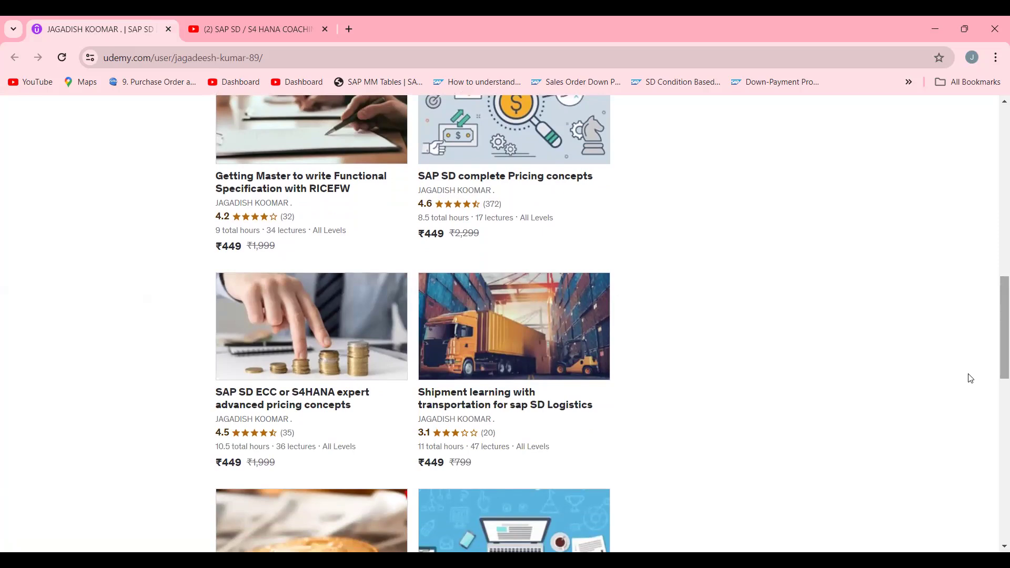
pyautogui.moveTo(995, 382)
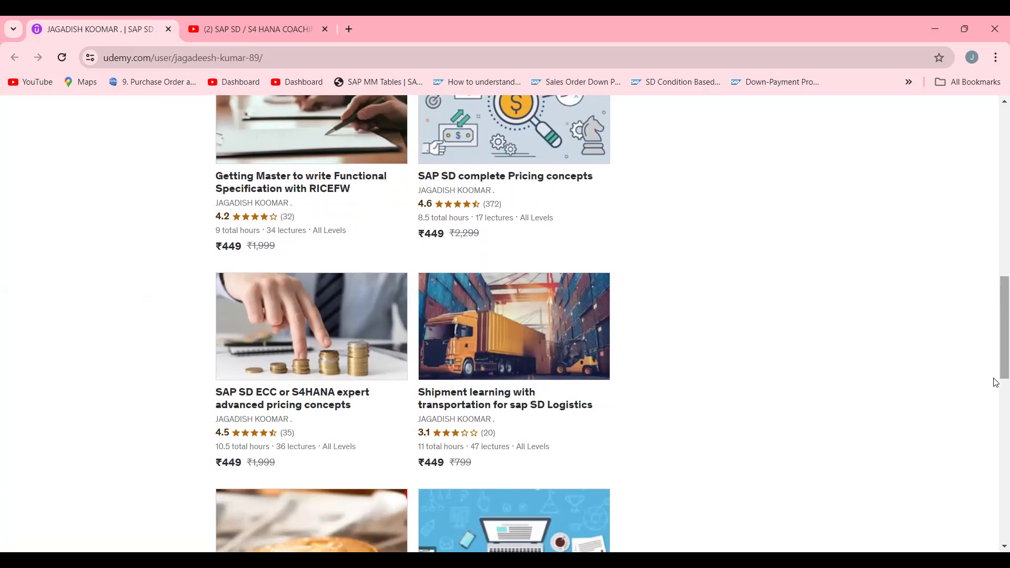